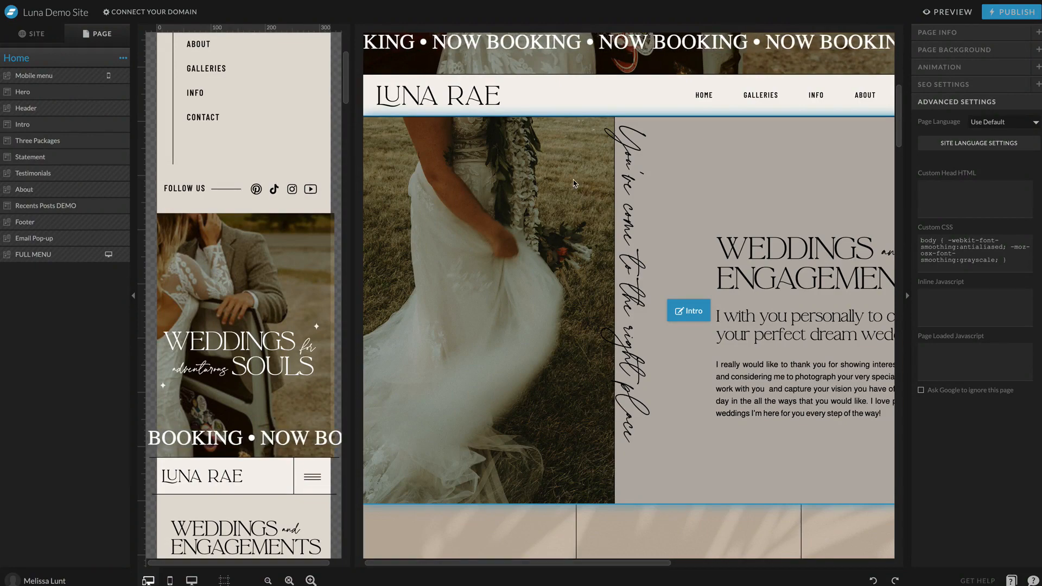
Tour the Luna Rae homepage, select the Recents Posts DEMO canvas, then go to Flodesk's My emails
{"action": "scroll", "scroll_direction": "down", "scroll_amount": 3}
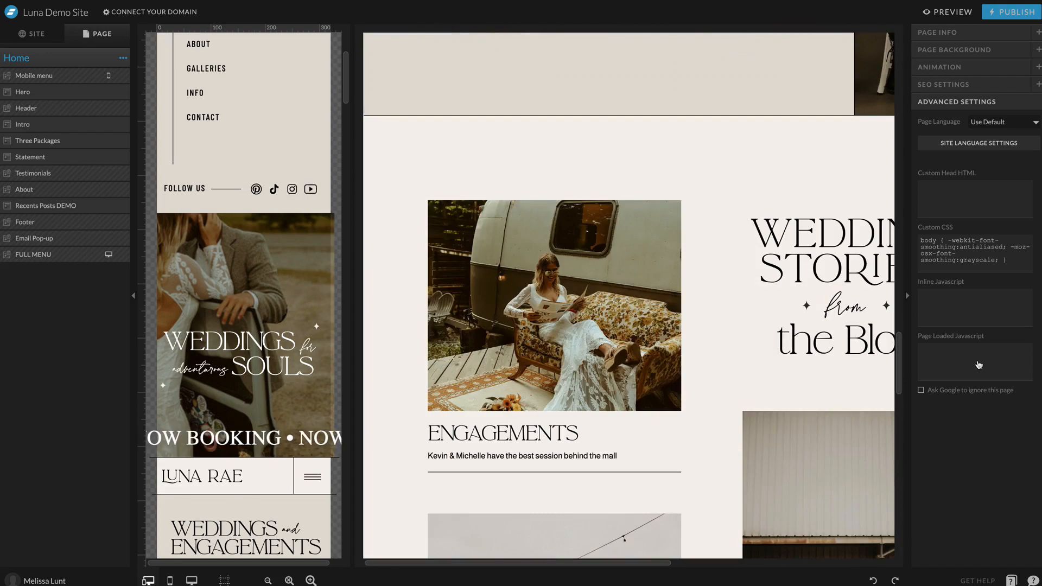
{"action": "left_click", "coordinate": [46, 205]}
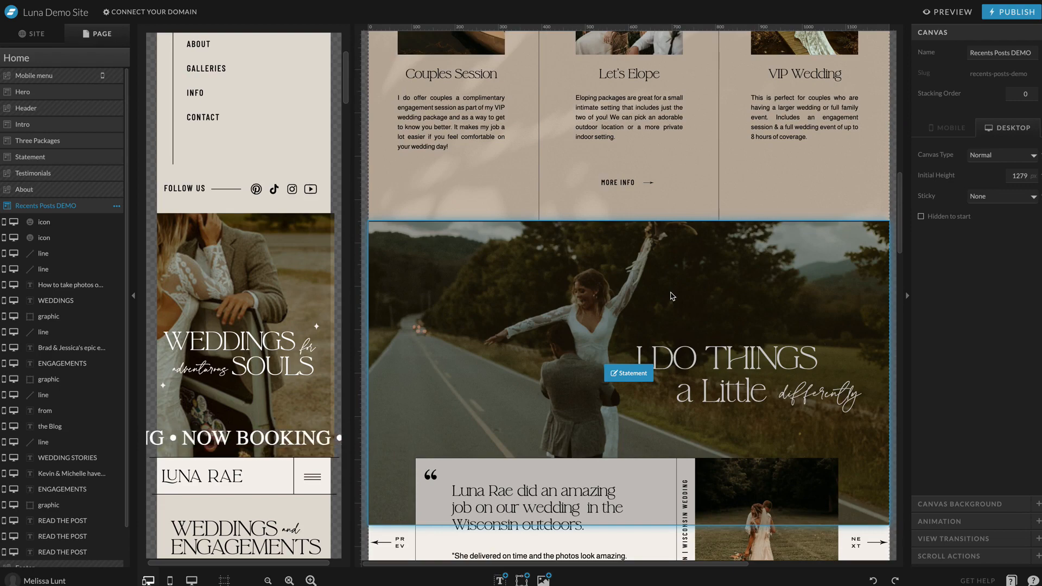
{"action": "scroll", "scroll_direction": "down", "scroll_amount": 3}
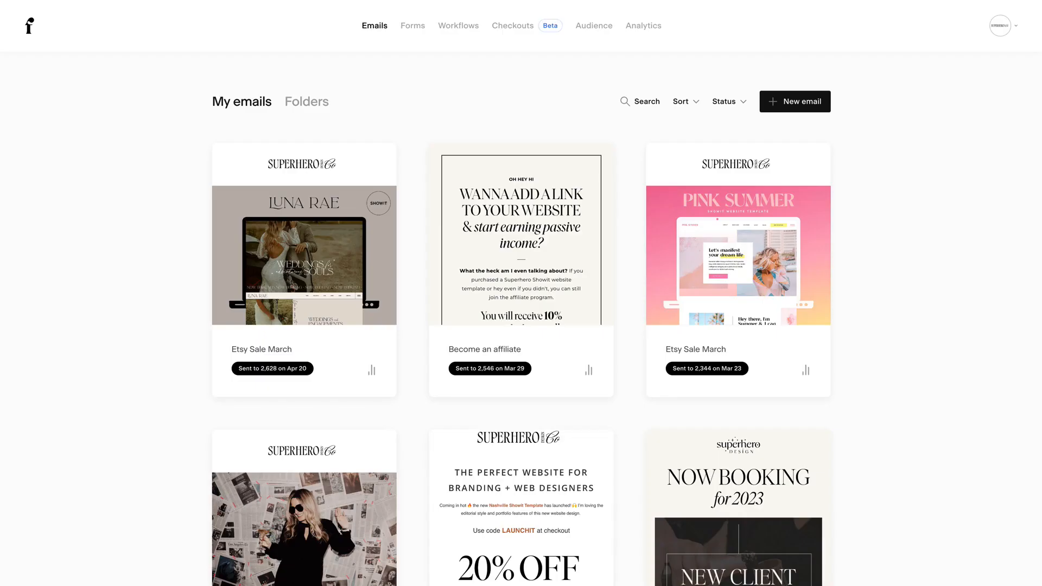
Start a new inline form from the Ribbon banner III template
{"action": "left_click", "coordinate": [412, 25]}
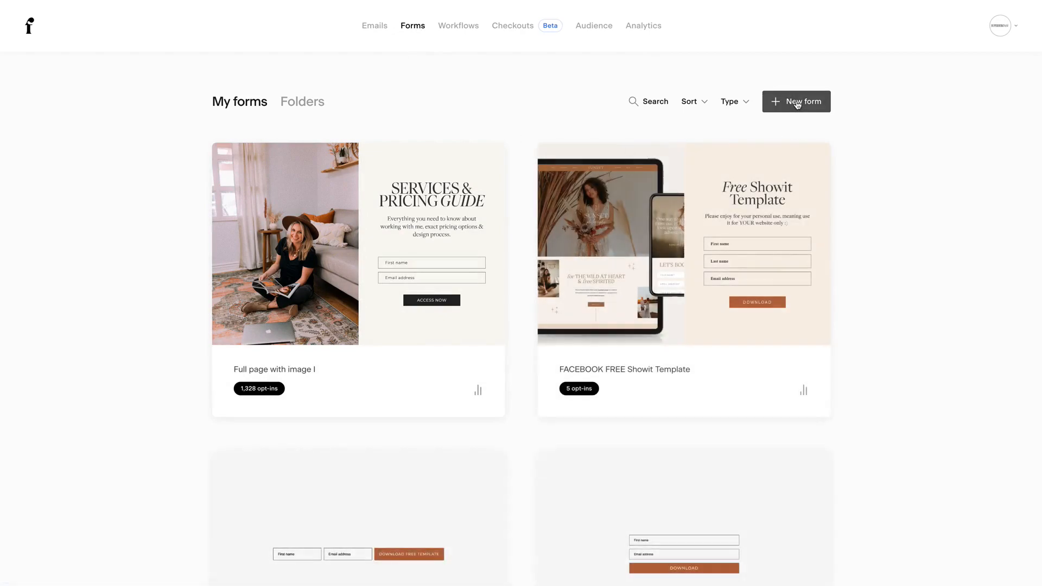
{"action": "left_click", "coordinate": [796, 101]}
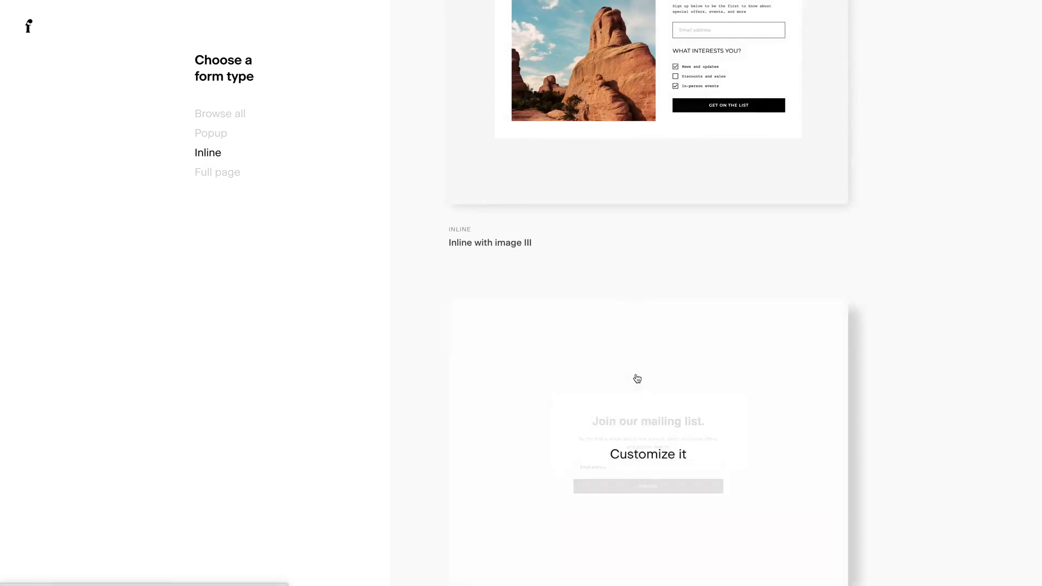
{"action": "scroll", "scroll_direction": "down", "scroll_amount": 3}
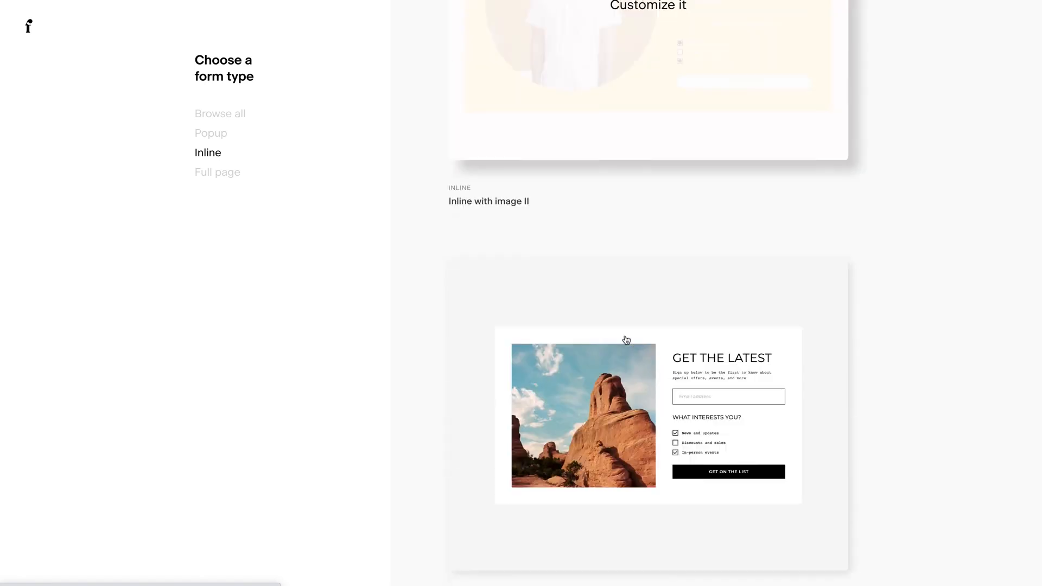
{"action": "scroll", "scroll_direction": "down", "scroll_amount": 3}
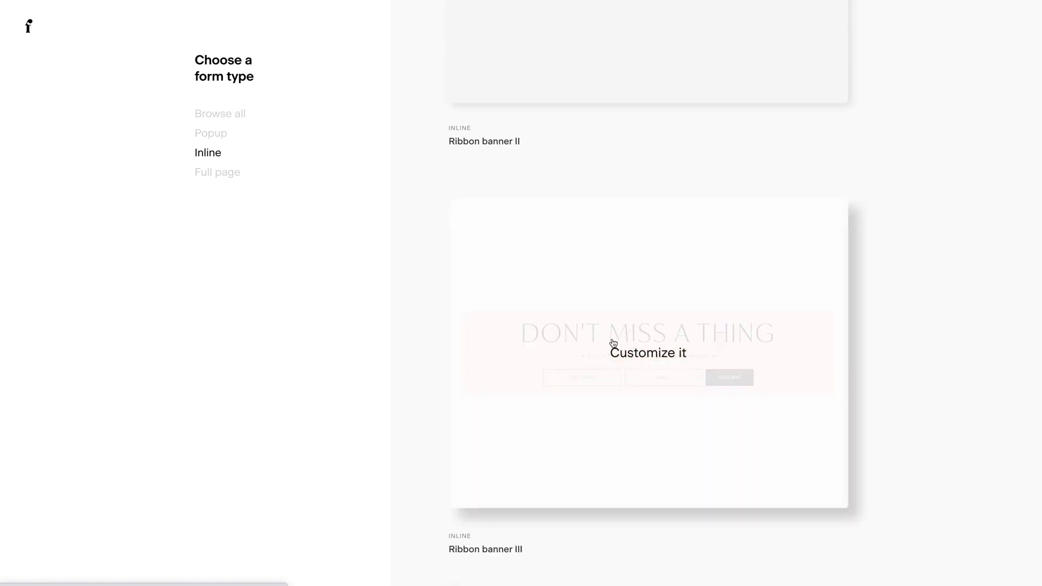
{"action": "left_click", "coordinate": [648, 353]}
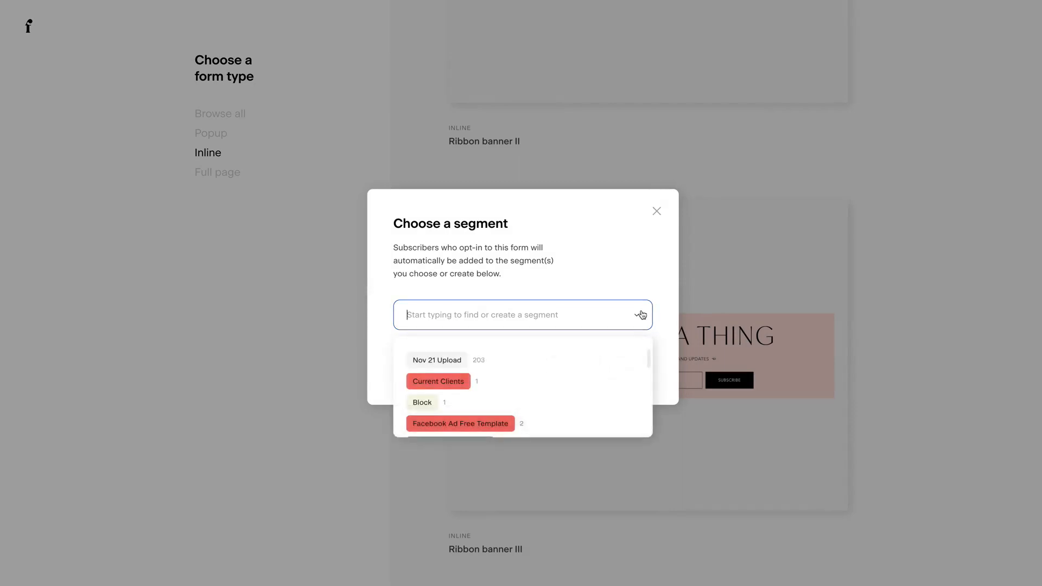
Assign the form's subscribers to the Nov 21 Upload segment and save
{"action": "scroll", "scroll_direction": "down", "scroll_amount": 3}
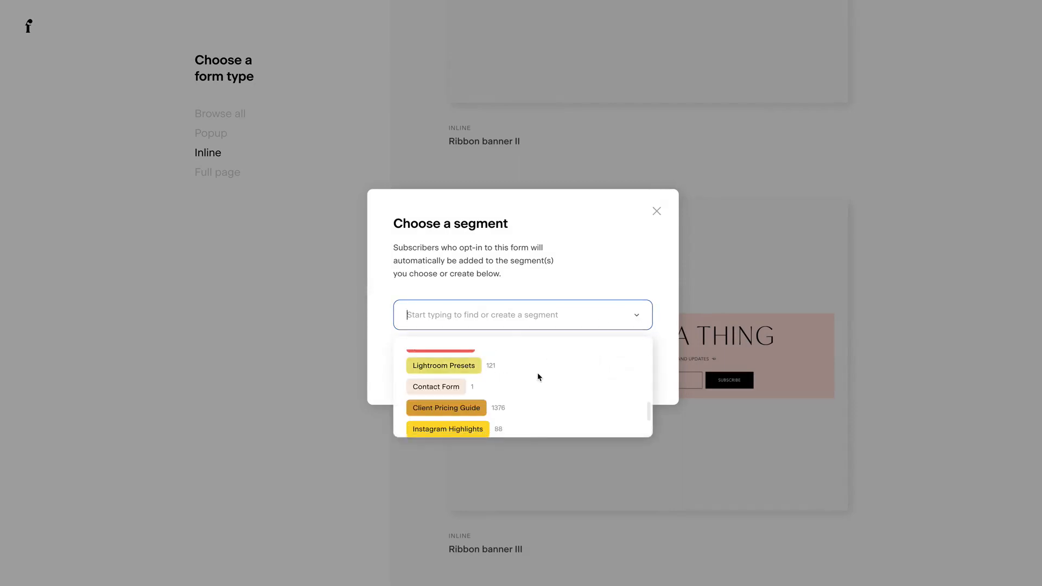
{"action": "scroll", "scroll_direction": "down", "scroll_amount": 3}
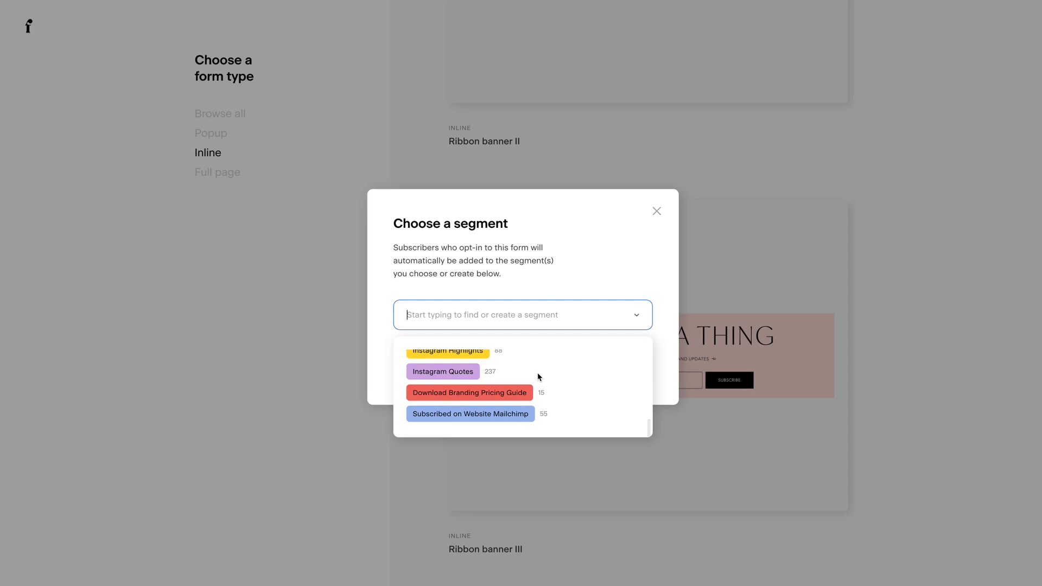
{"action": "scroll", "scroll_direction": "up", "scroll_amount": 3}
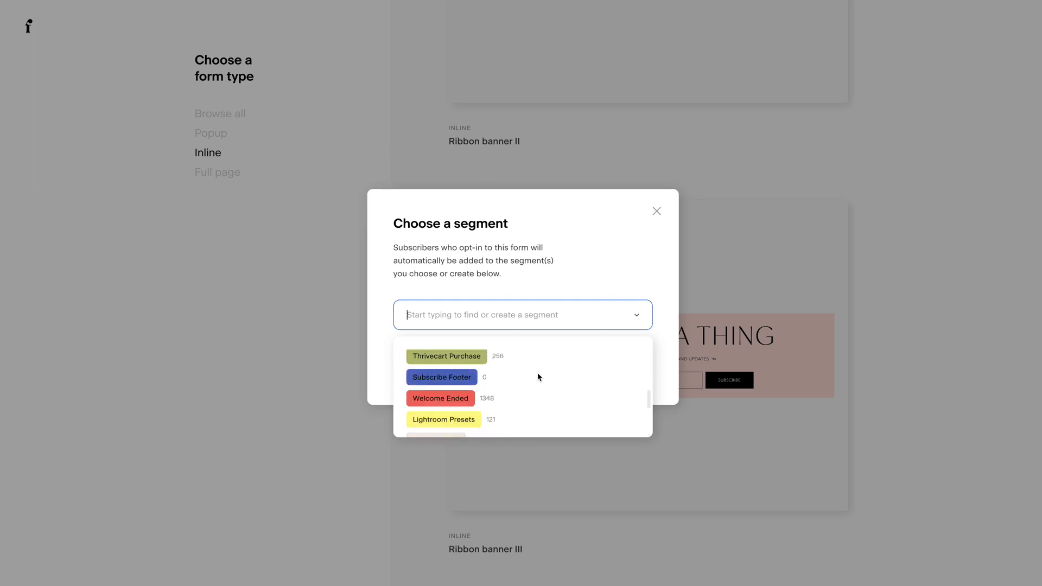
{"action": "scroll", "scroll_direction": "down", "scroll_amount": 3}
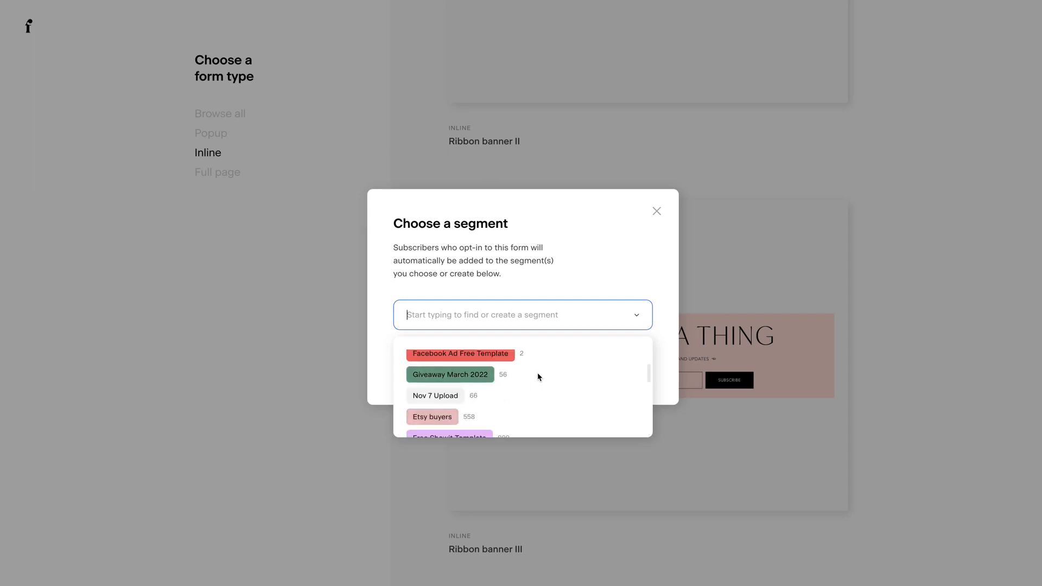
{"action": "scroll", "scroll_direction": "up", "scroll_amount": 3}
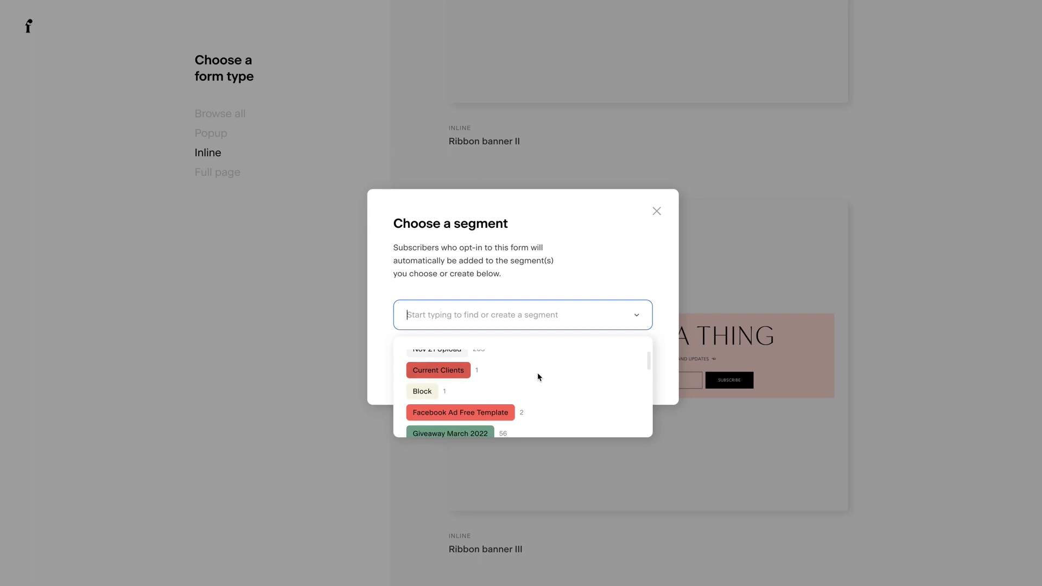
{"action": "left_click", "coordinate": [435, 349]}
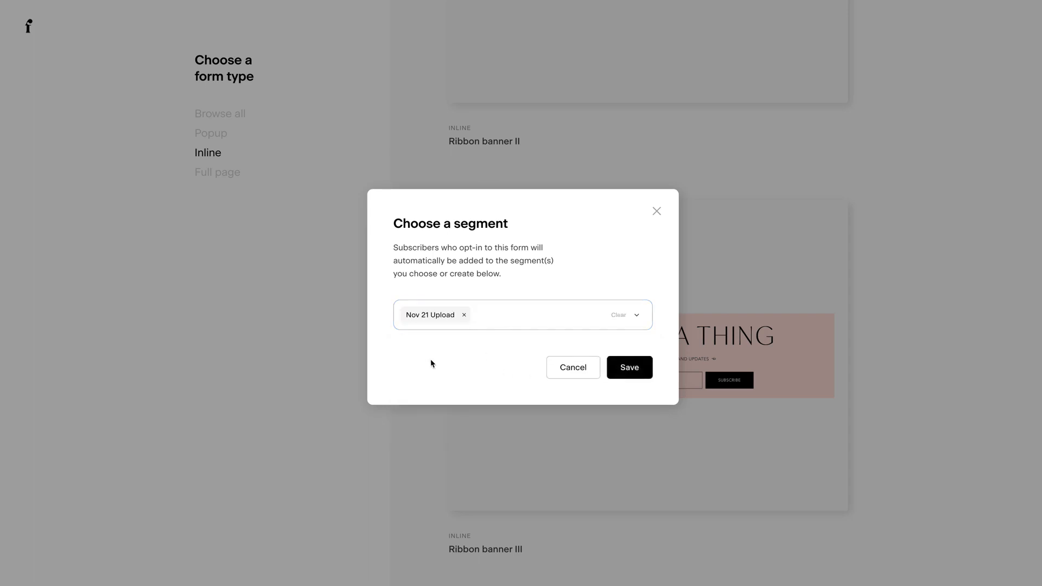
{"action": "left_click", "coordinate": [628, 367]}
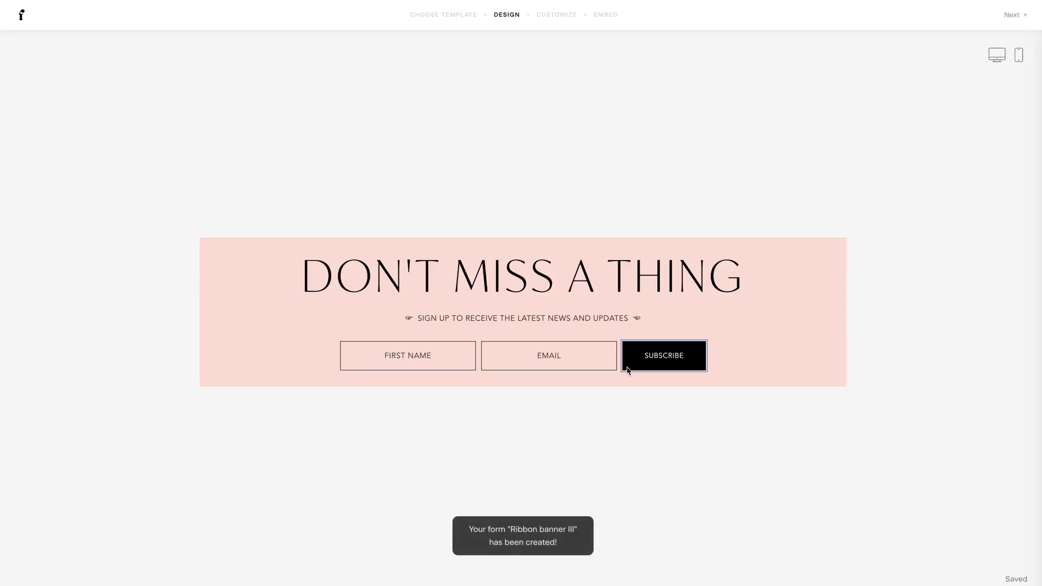
{"action": "mouse_move", "coordinate": [828, 403]}
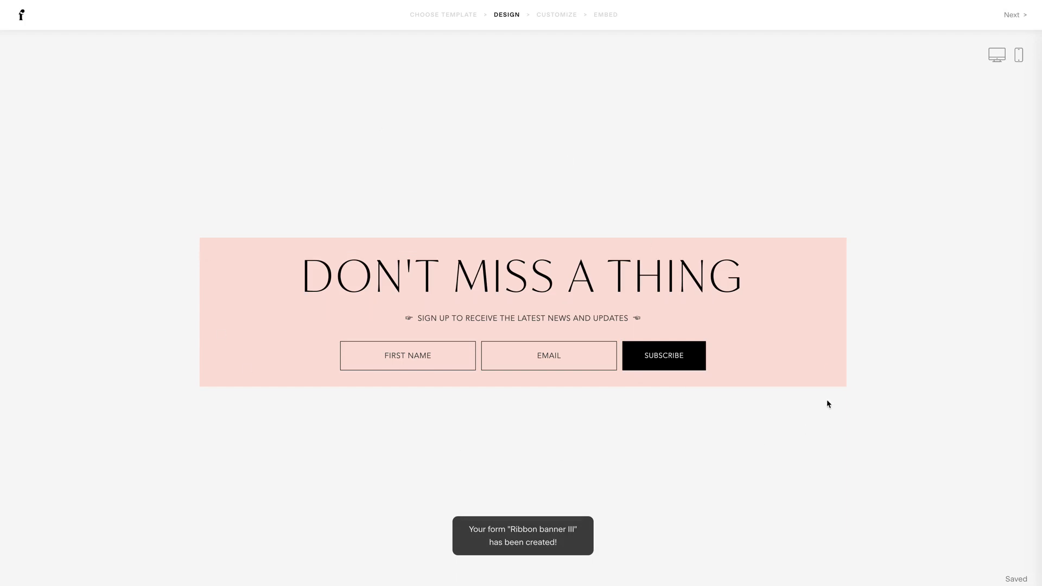
Change the DON'T MISS A THING heading font to Linotype Sabon
{"action": "left_click", "coordinate": [522, 274]}
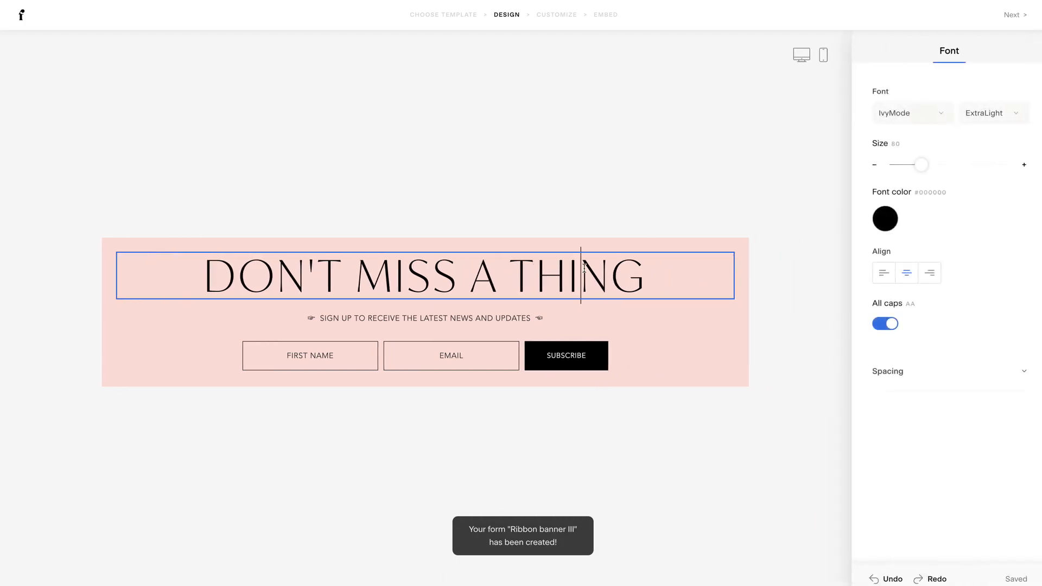
{"action": "left_click", "coordinate": [909, 112]}
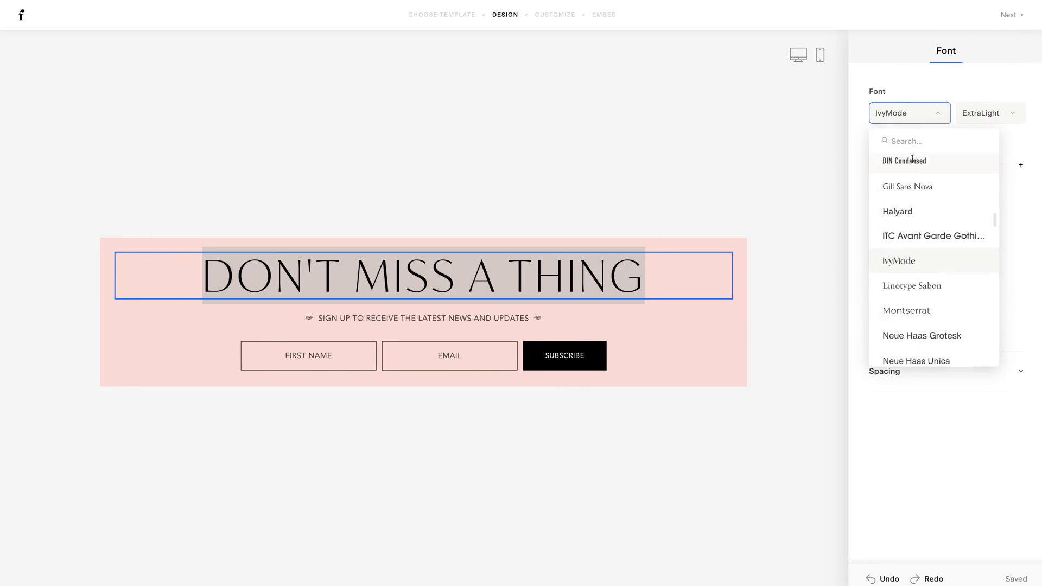
{"action": "left_click", "coordinate": [904, 160]}
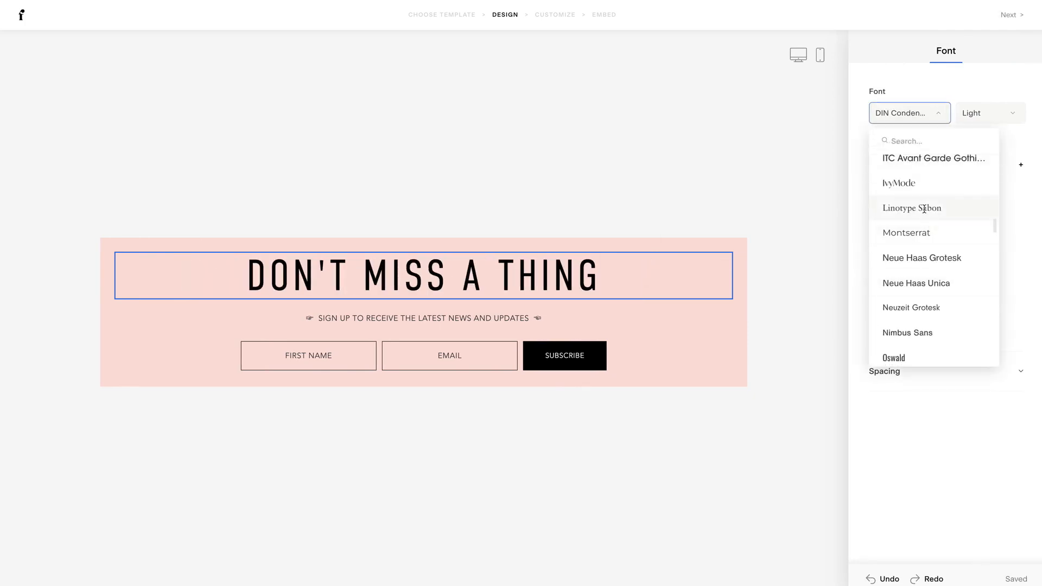
{"action": "left_click", "coordinate": [912, 208]}
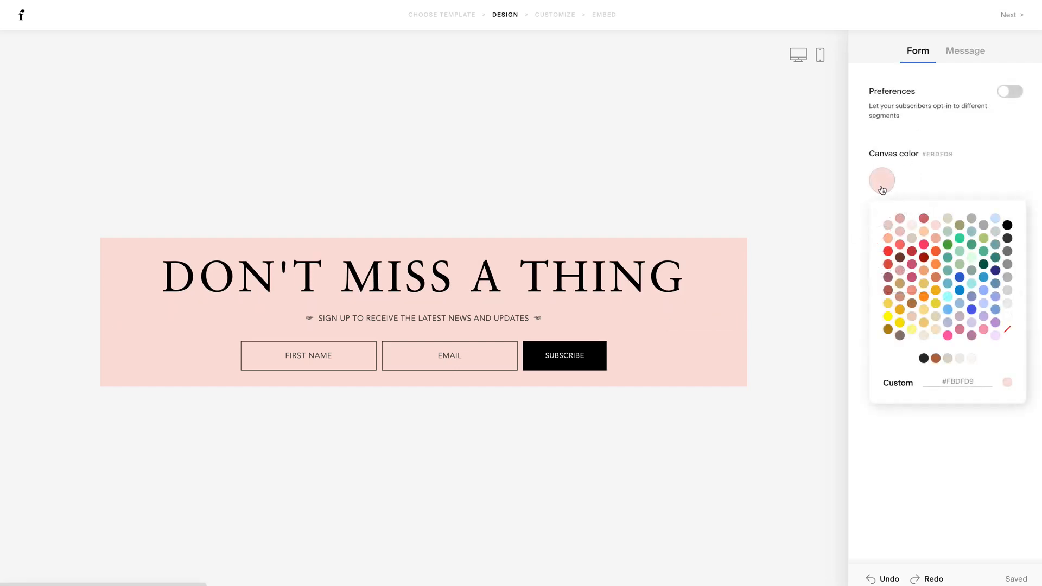
Set the form background to a darker tan and save the design
{"action": "left_click", "coordinate": [970, 358]}
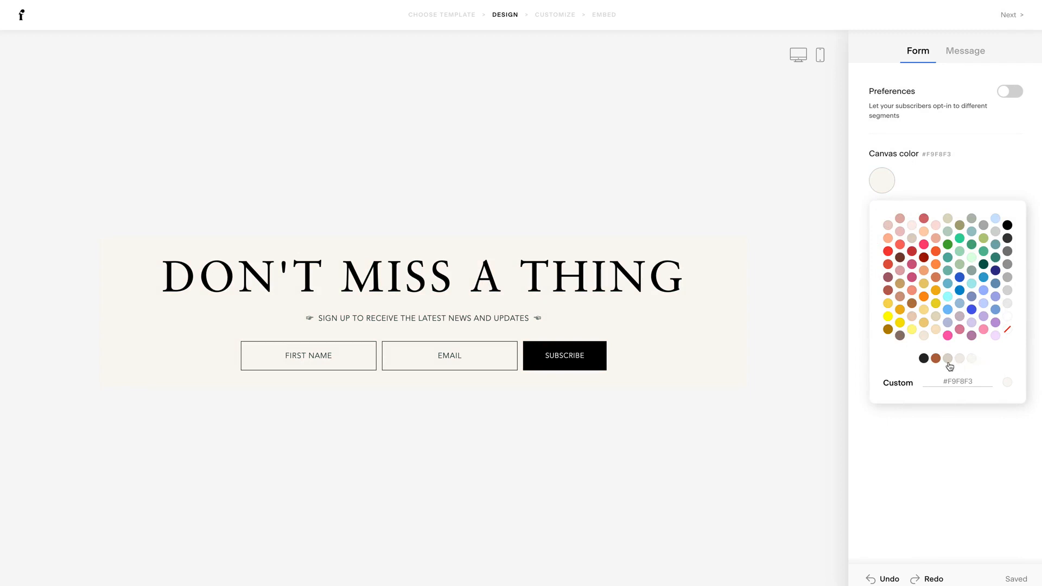
{"action": "left_click", "coordinate": [956, 358]}
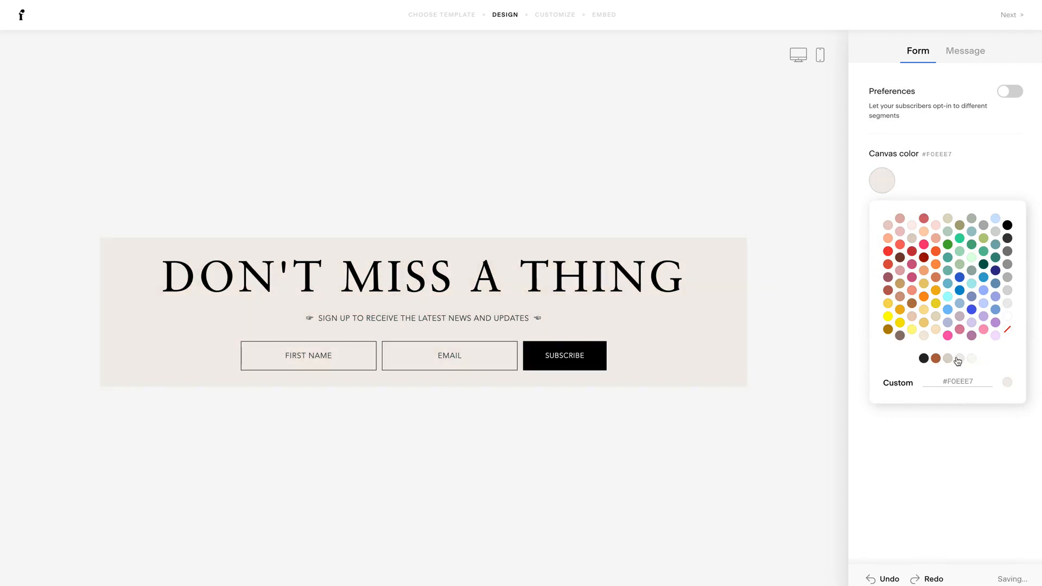
{"action": "left_click", "coordinate": [948, 359]}
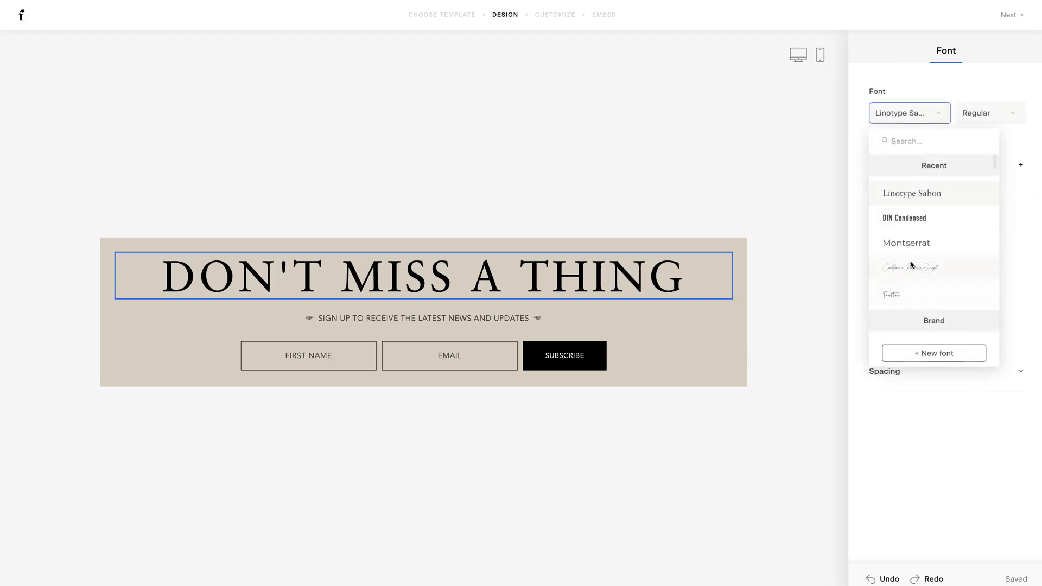
{"action": "scroll", "scroll_direction": "down", "scroll_amount": 3}
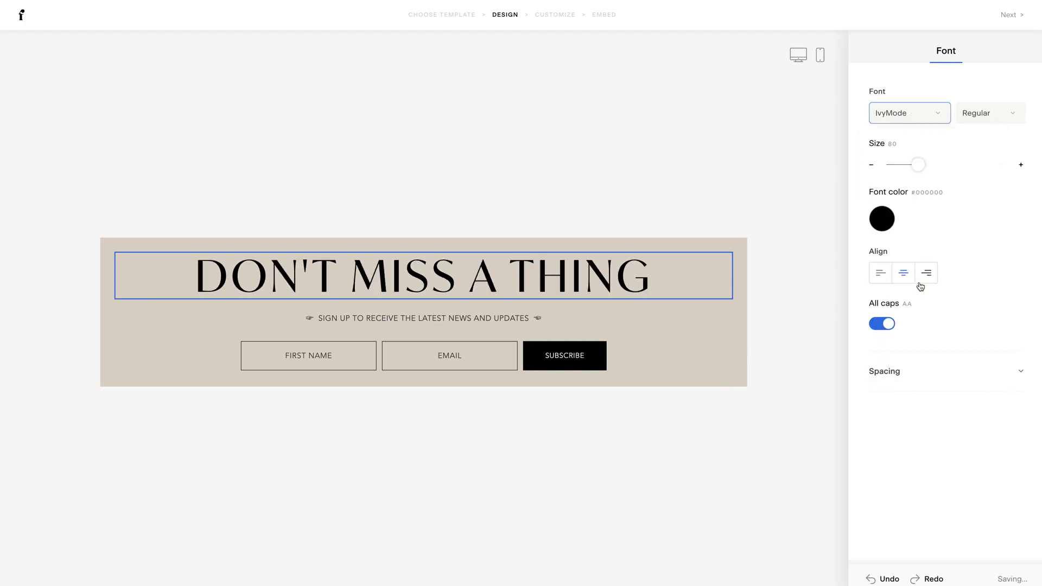
{"action": "left_click", "coordinate": [908, 112]}
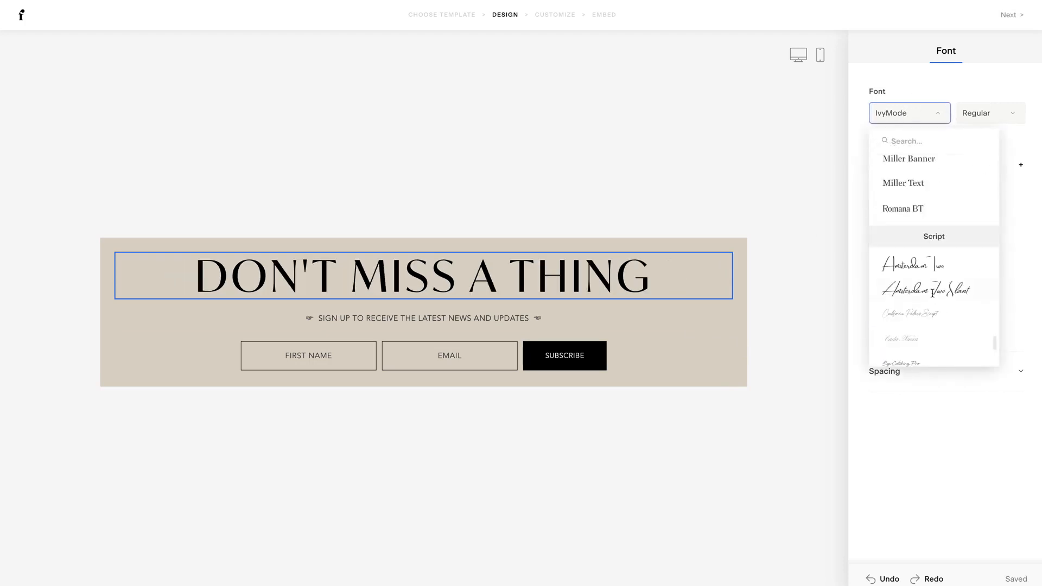
{"action": "scroll", "scroll_direction": "up", "scroll_amount": 3}
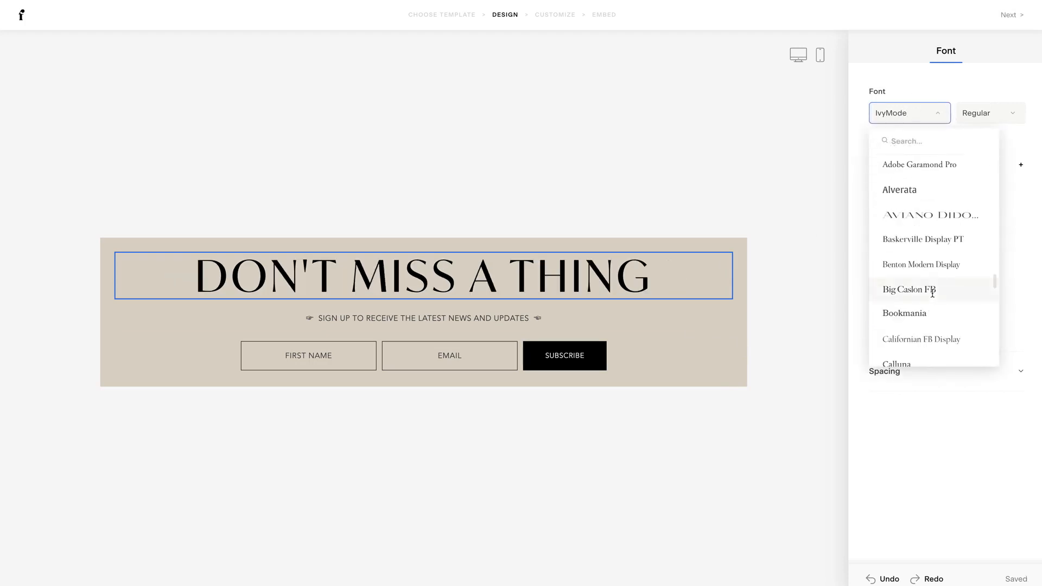
{"action": "mouse_move", "coordinate": [922, 264]}
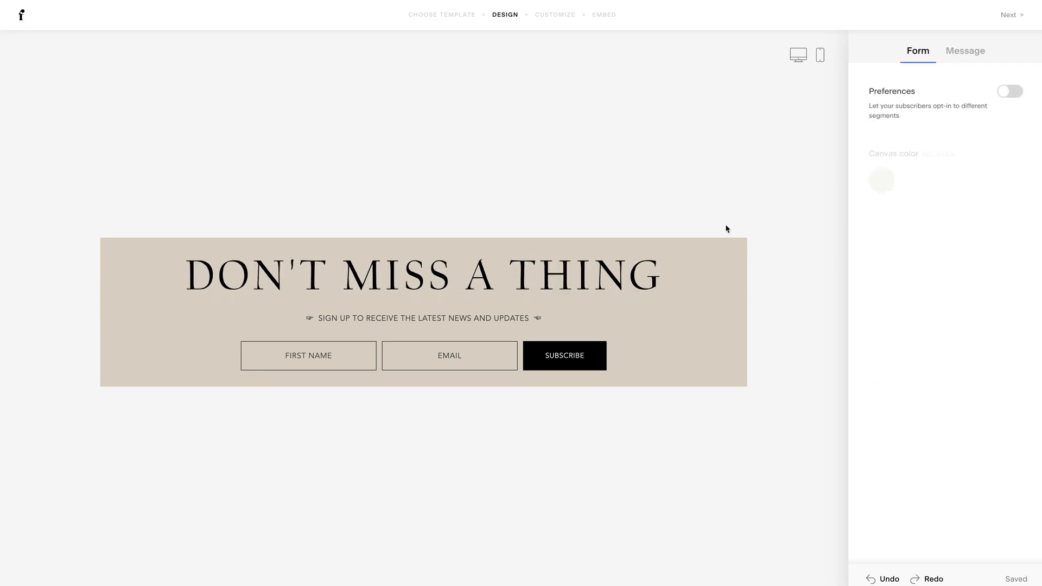
{"action": "left_click", "coordinate": [423, 317]}
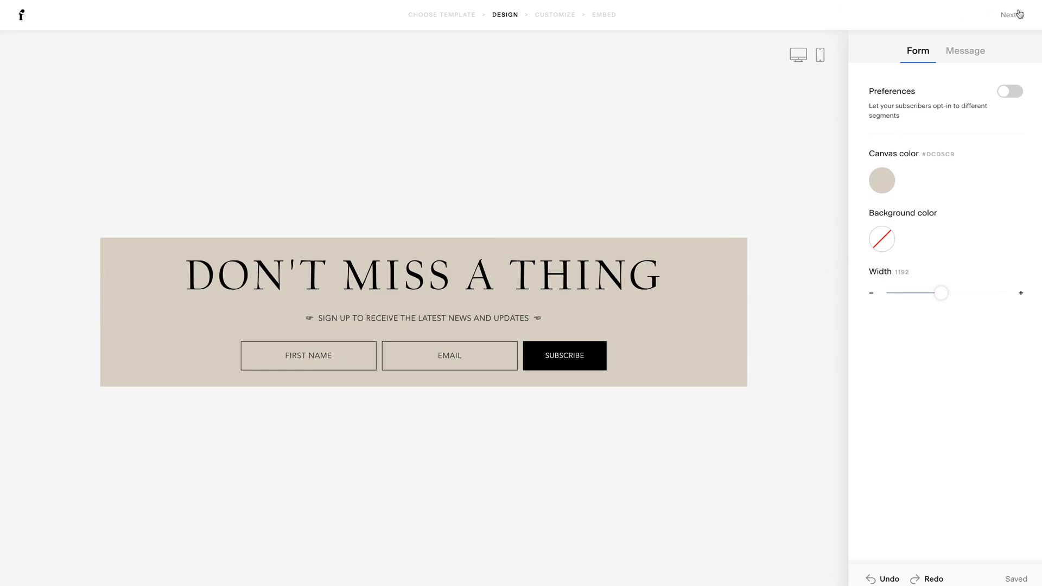
{"action": "left_click", "coordinate": [1010, 14]}
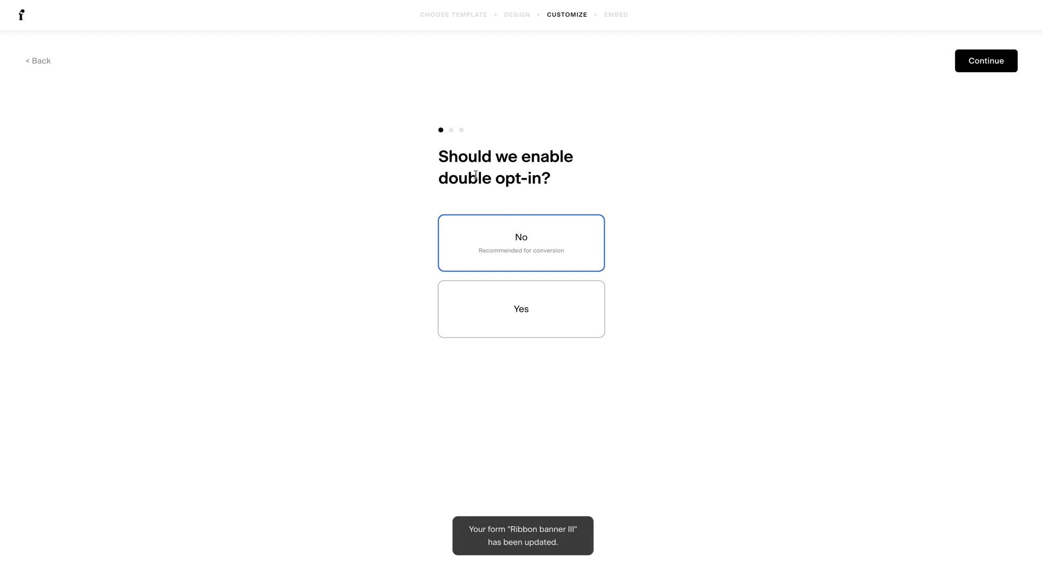
{"action": "mouse_move", "coordinate": [1015, 98]}
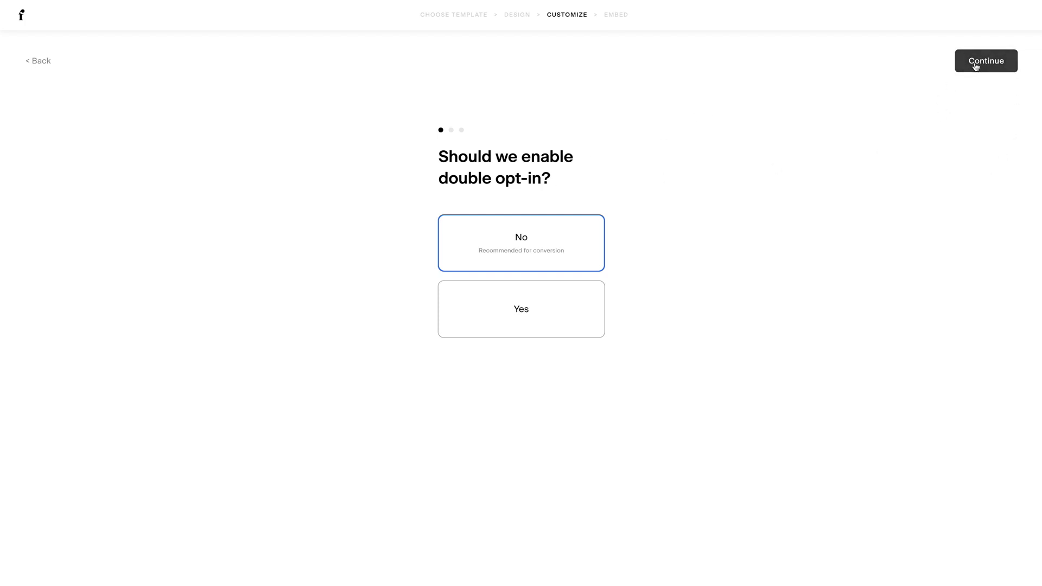
Accept double opt-in off, subscriber notifications on, and a success message after submission
{"action": "left_click", "coordinate": [986, 60]}
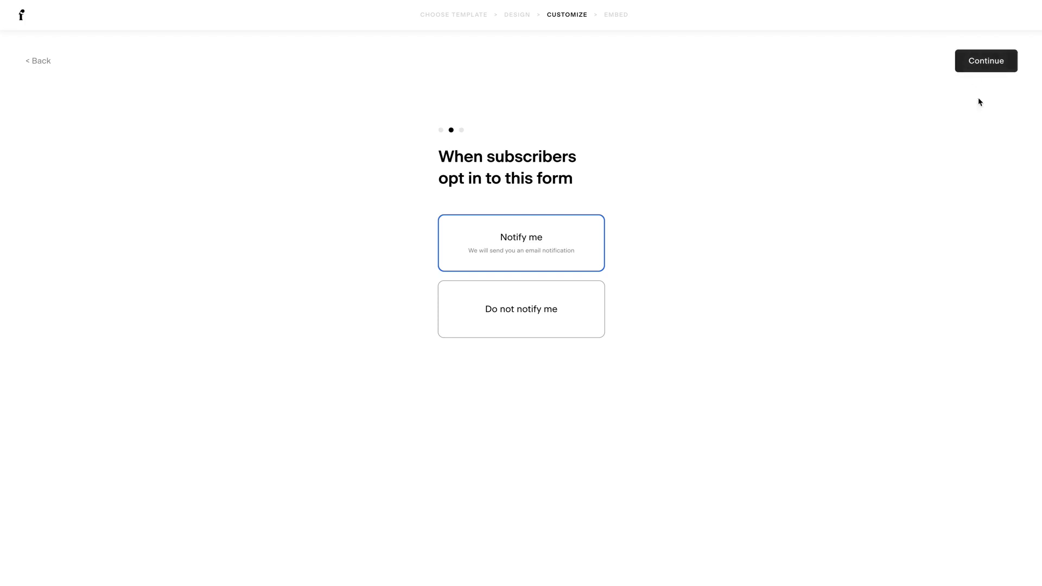
{"action": "left_click", "coordinate": [986, 60]}
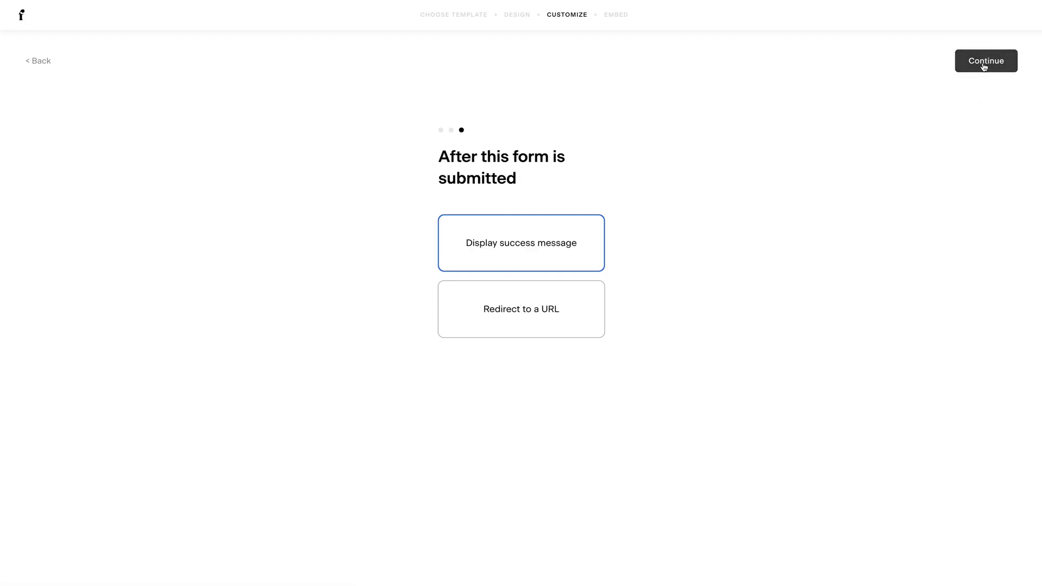
{"action": "left_click", "coordinate": [985, 60]}
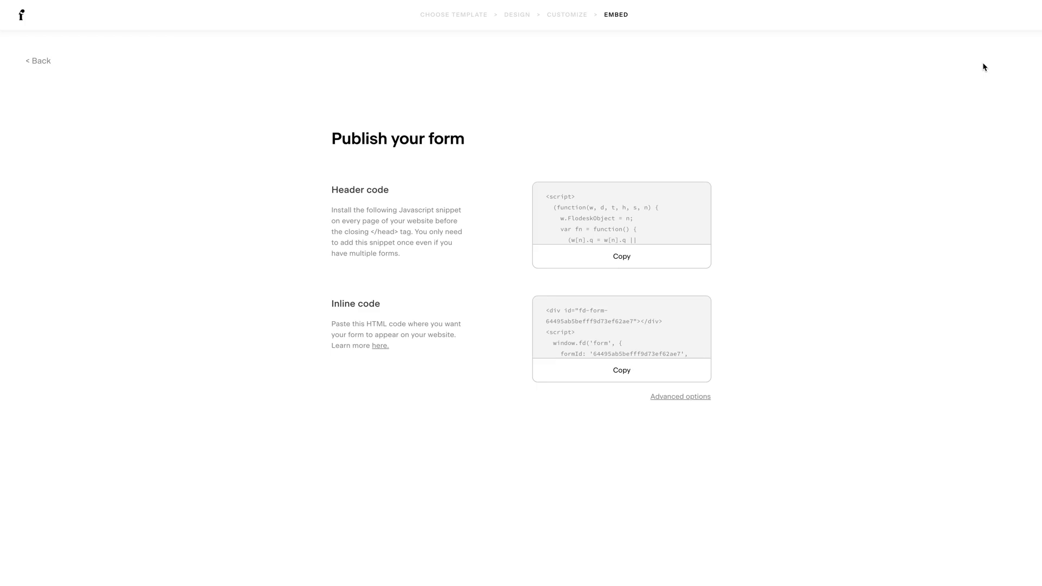
{"action": "mouse_move", "coordinate": [683, 406]}
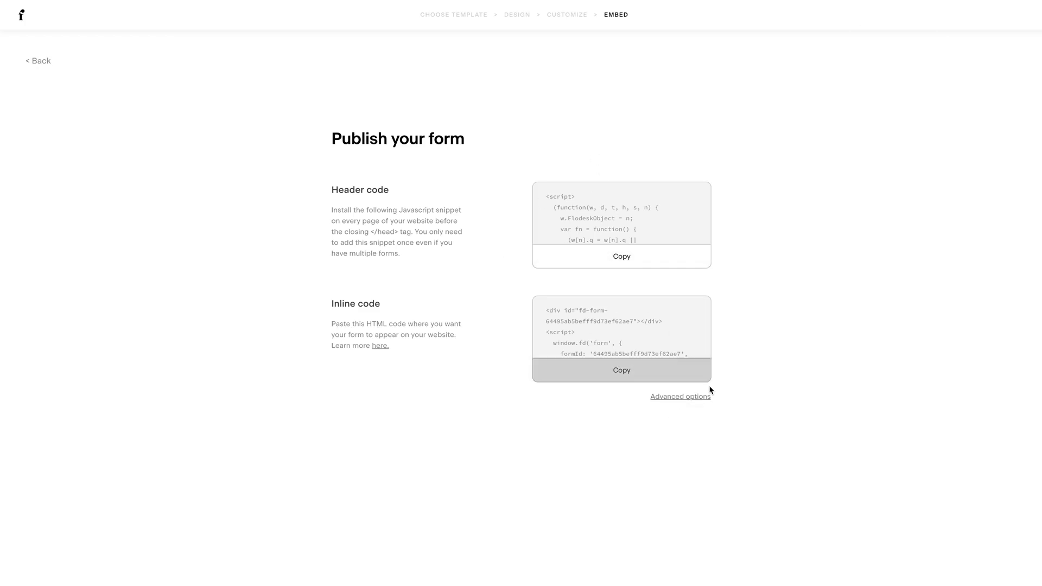
{"action": "left_click", "coordinate": [680, 397]}
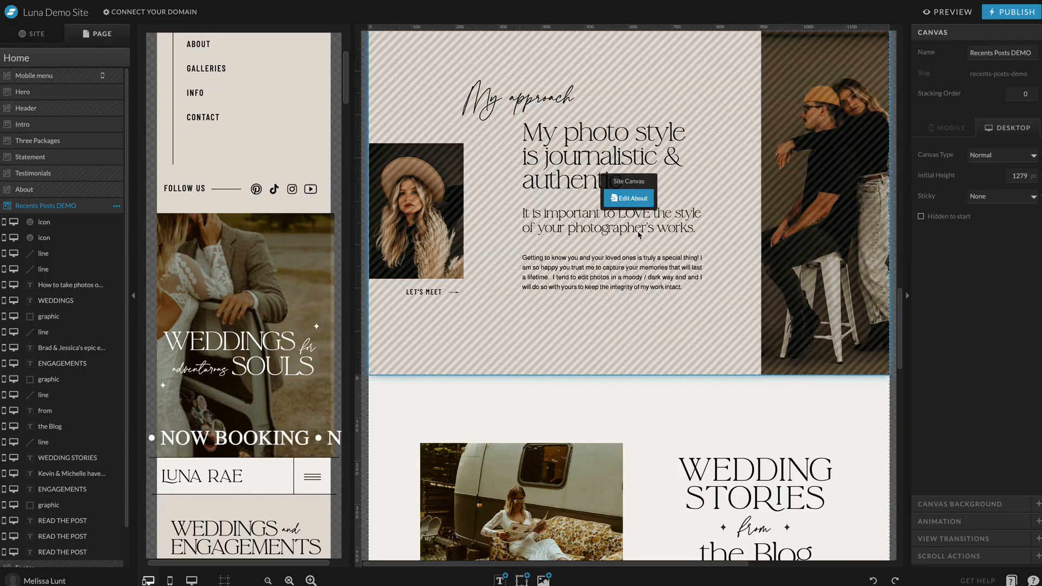
Select the new blank canvas placed between Recents Posts DEMO and Footer
{"action": "scroll", "scroll_direction": "down", "scroll_amount": 3}
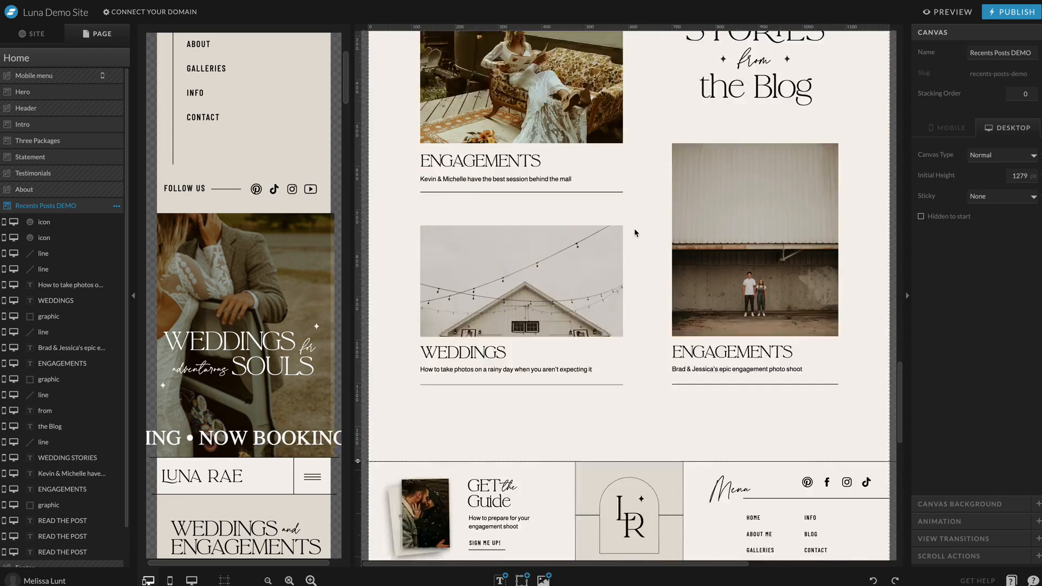
{"action": "scroll", "scroll_direction": "down", "scroll_amount": 3}
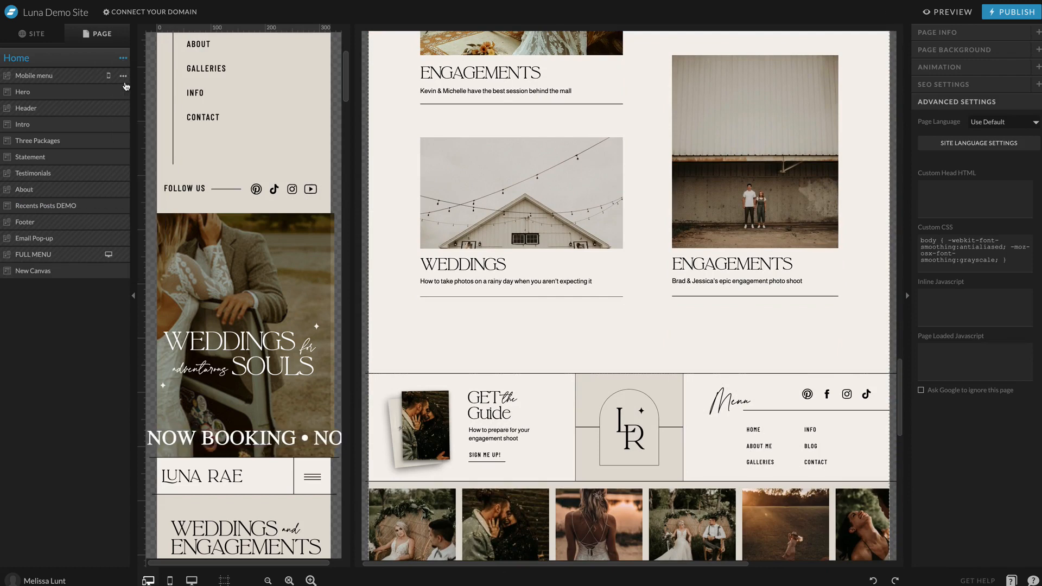
{"action": "mouse_move", "coordinate": [34, 311]}
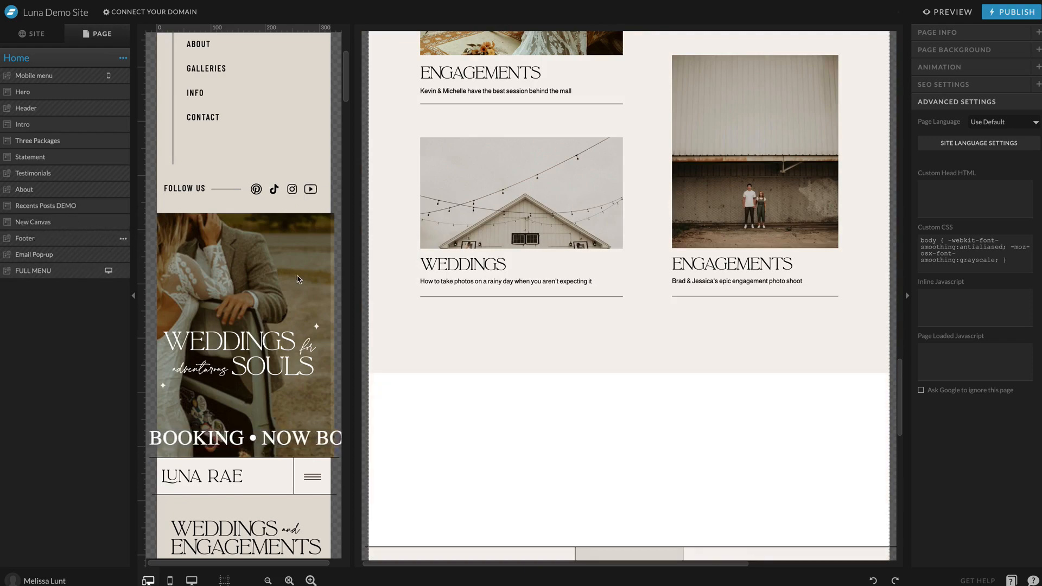
{"action": "left_click", "coordinate": [32, 221]}
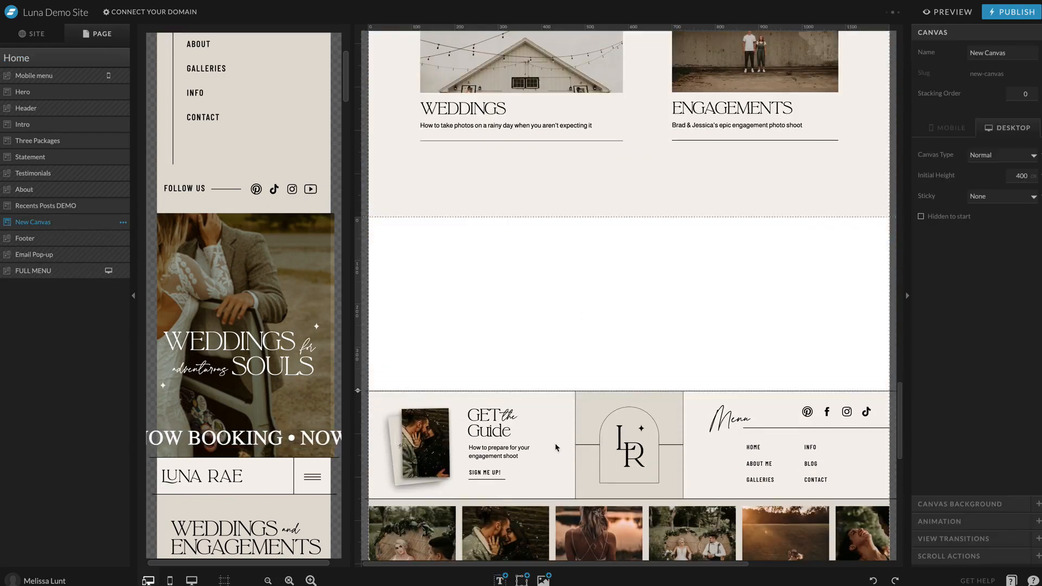
{"action": "left_click", "coordinate": [522, 579]}
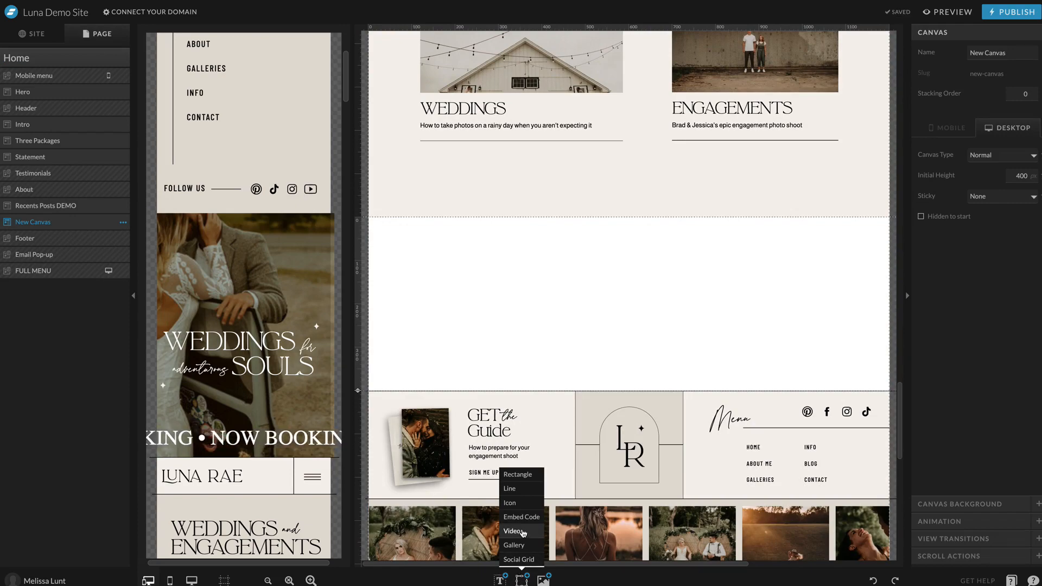
Add an embed element holding the Flodesk form code, stretched to full page width
{"action": "left_click", "coordinate": [521, 518]}
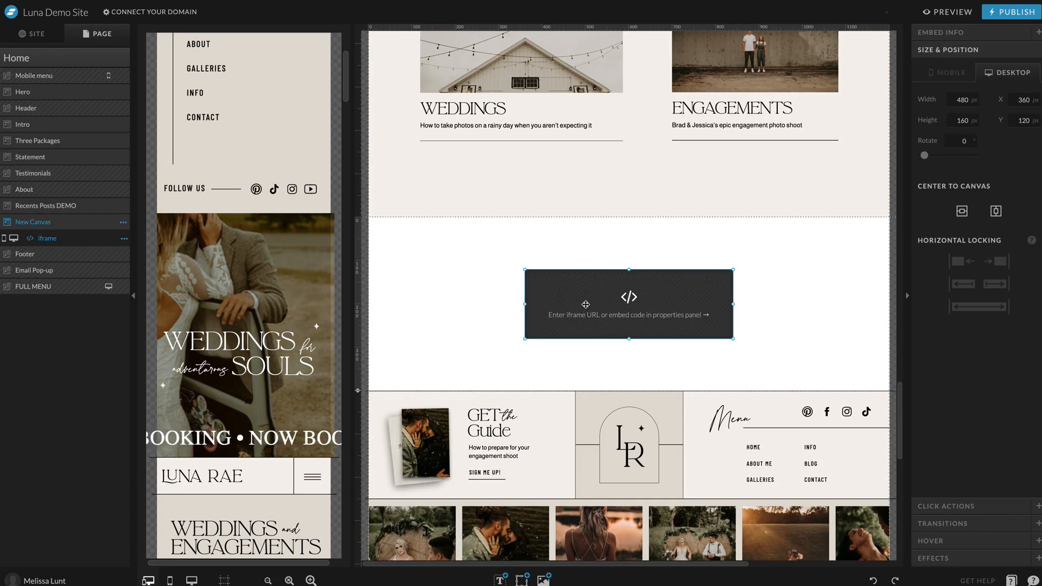
{"action": "double_click", "coordinate": [627, 304]}
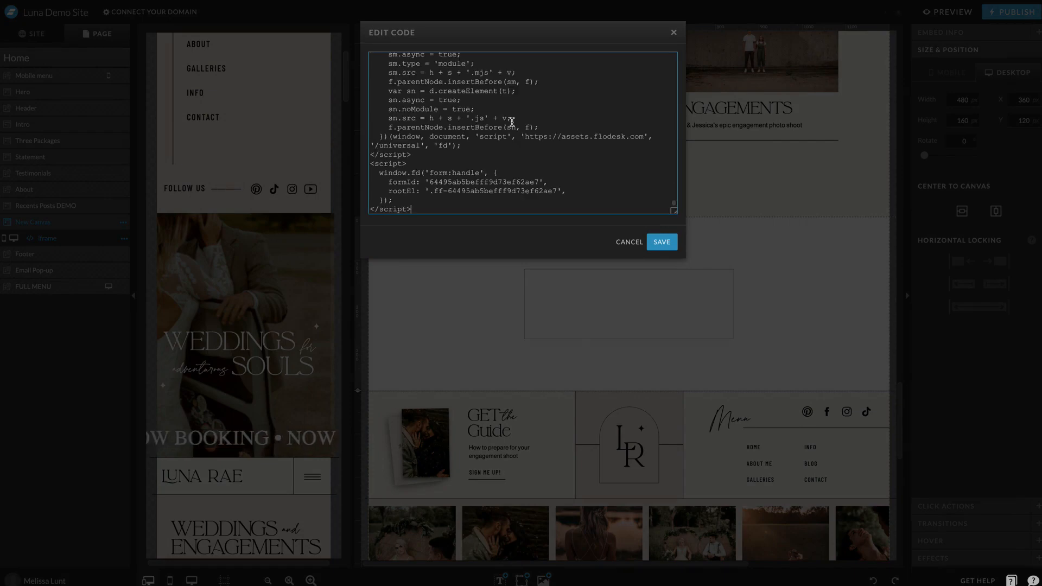
{"action": "left_click", "coordinate": [660, 241]}
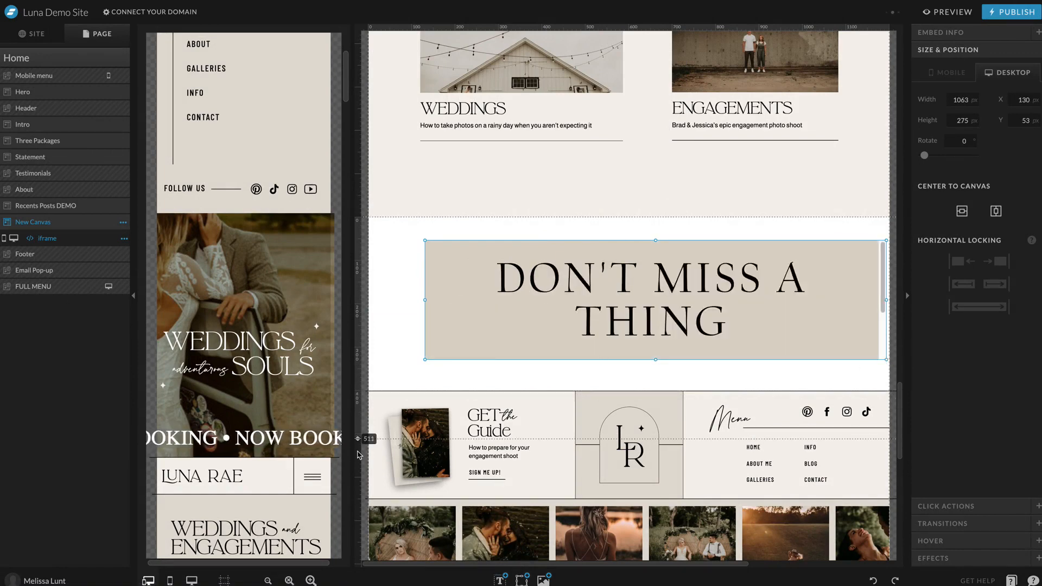
{"action": "left_click", "coordinate": [268, 580]}
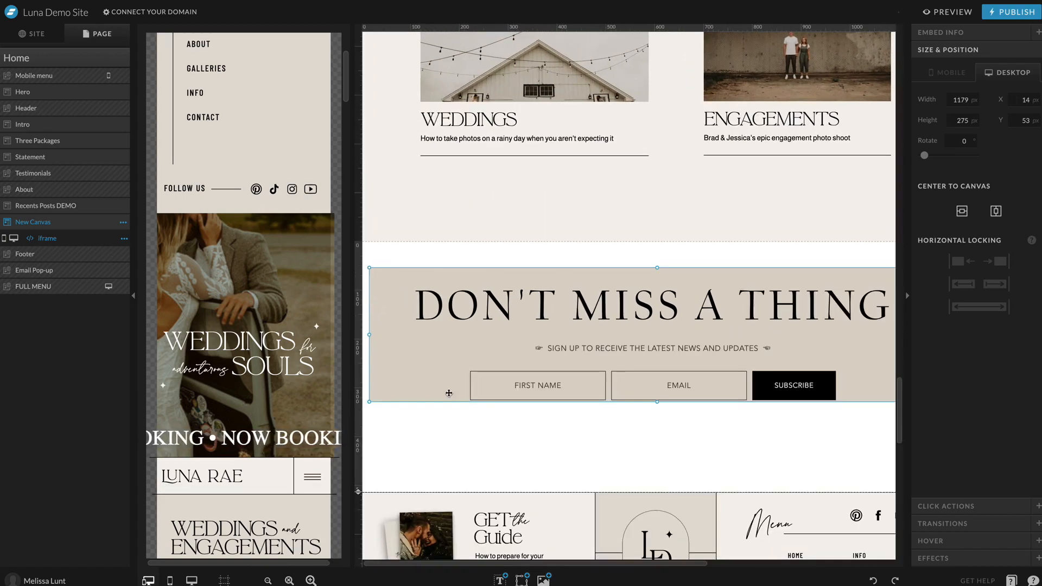
{"action": "left_click", "coordinate": [23, 91]}
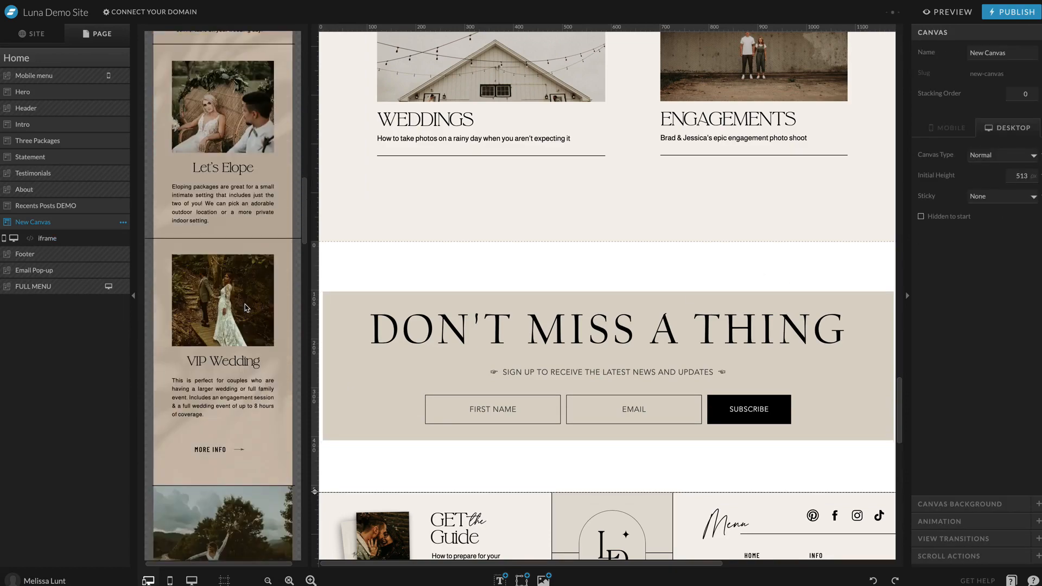
In the Mobile layout, resize the embedded form to 252×358 and make the canvas taller
{"action": "scroll", "scroll_direction": "down", "scroll_amount": 3}
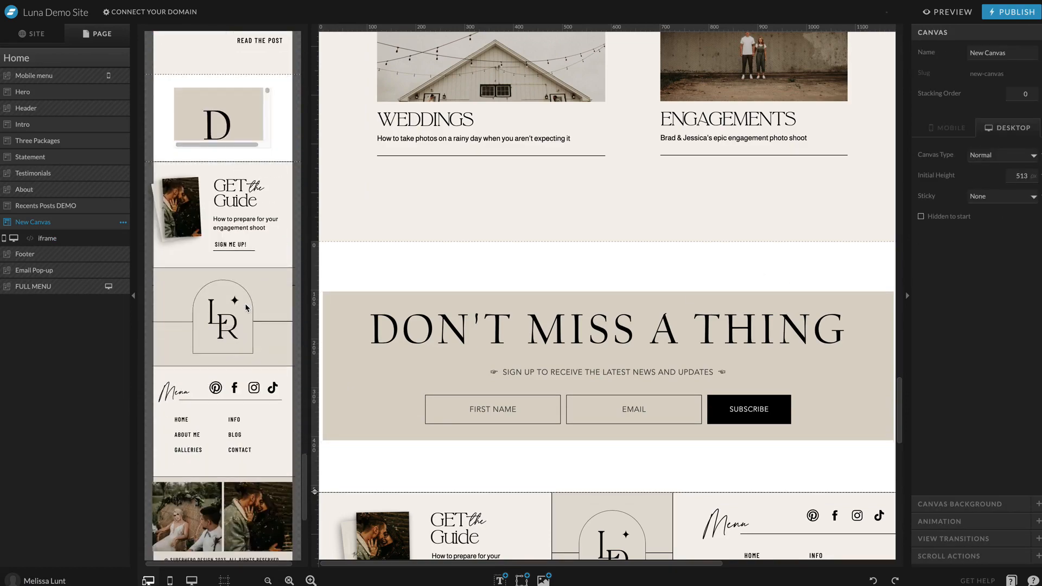
{"action": "left_click", "coordinate": [947, 127]}
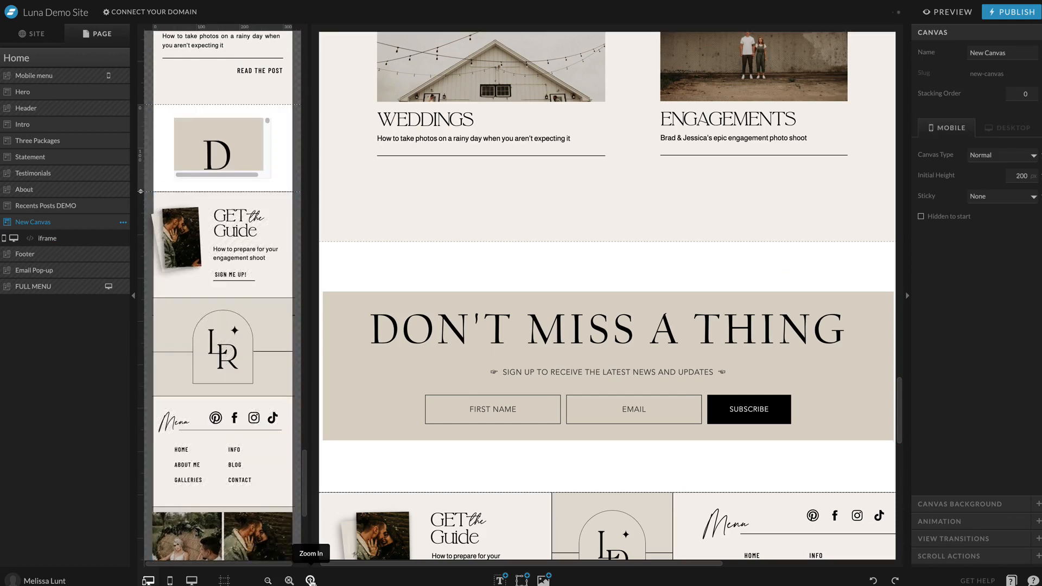
{"action": "left_click", "coordinate": [310, 580]}
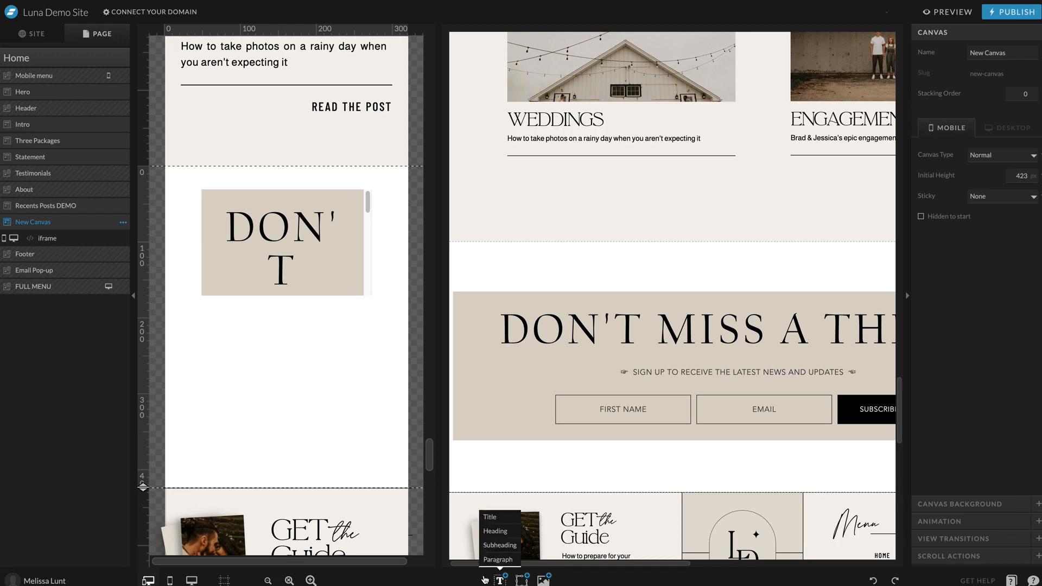
{"action": "left_click", "coordinate": [282, 243]}
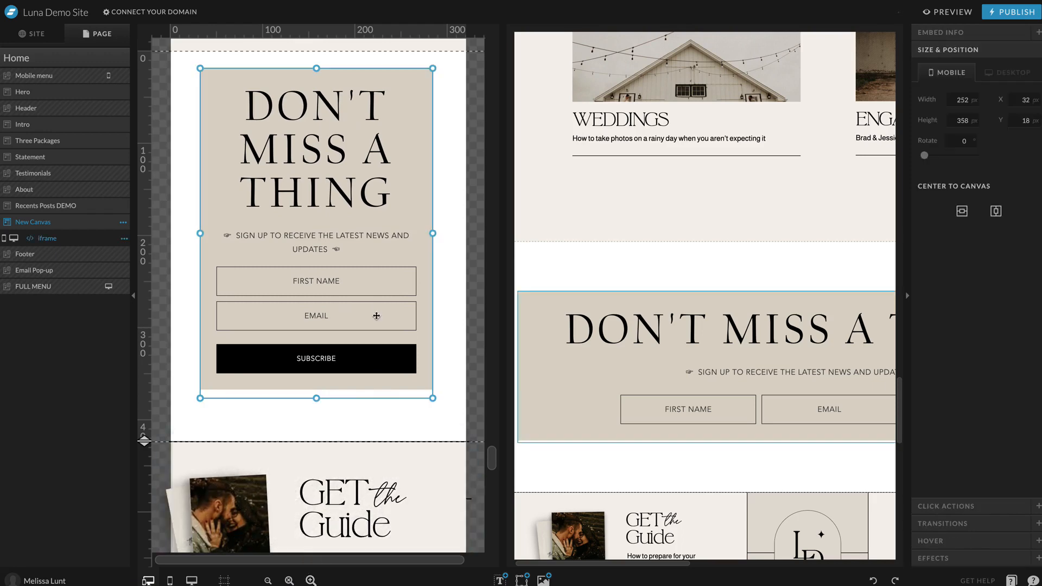
{"action": "left_click", "coordinate": [310, 580]}
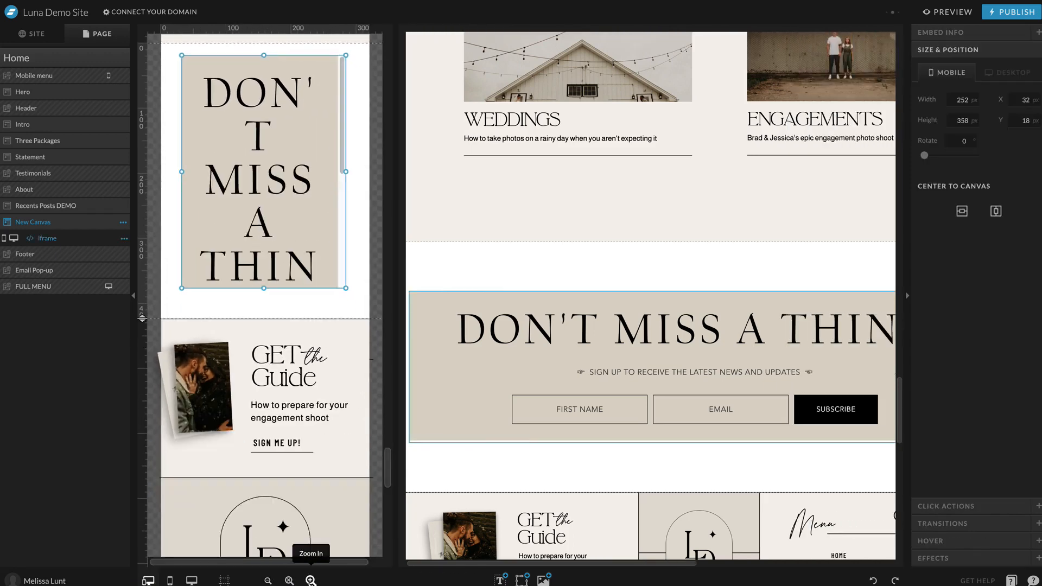
{"action": "left_click", "coordinate": [290, 580]}
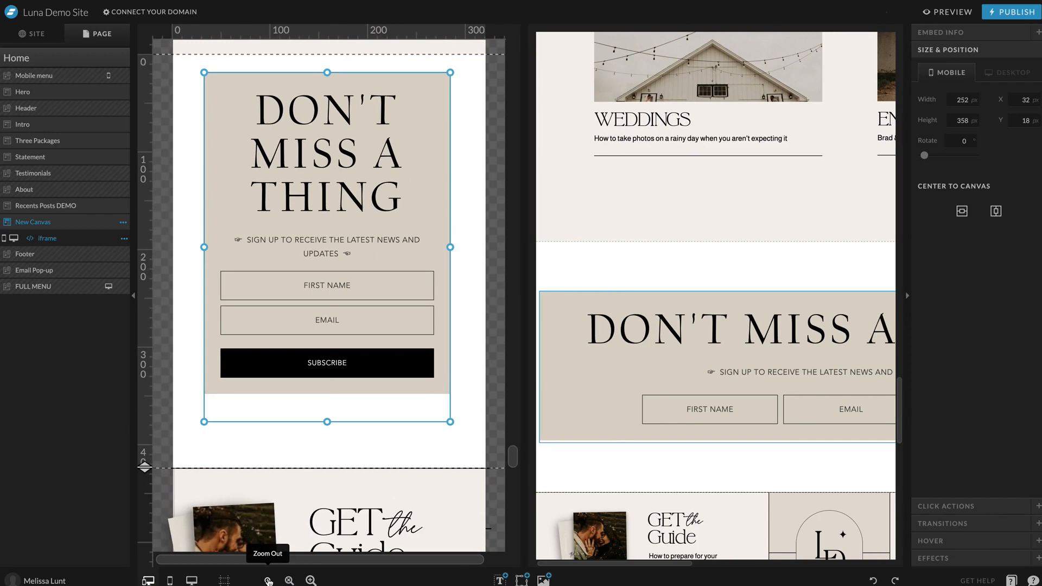
{"action": "left_click", "coordinate": [472, 253]}
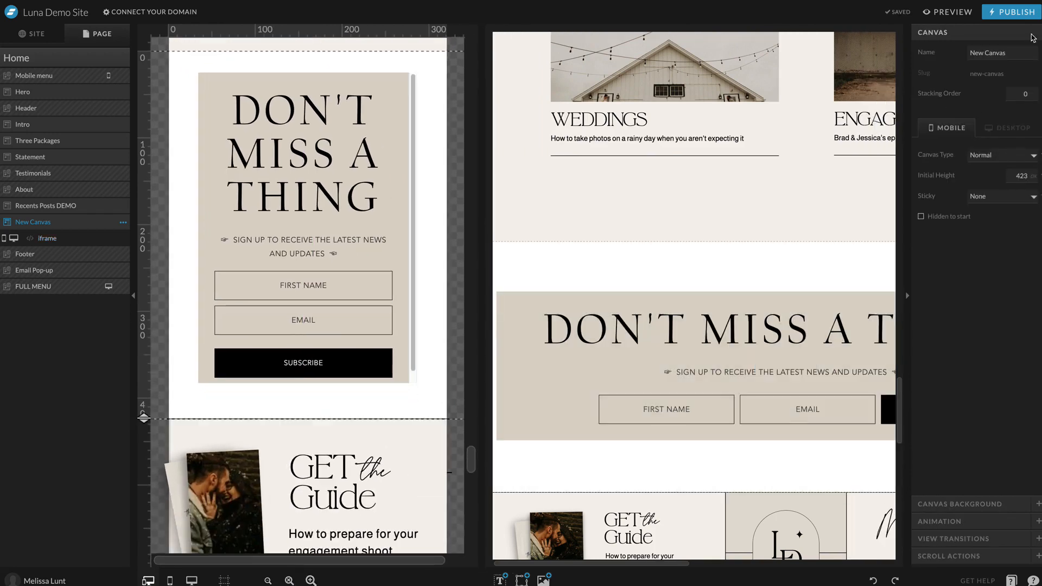
Publish the site and check the live Don't Miss a Thing form above the footer
{"action": "left_click", "coordinate": [1012, 11]}
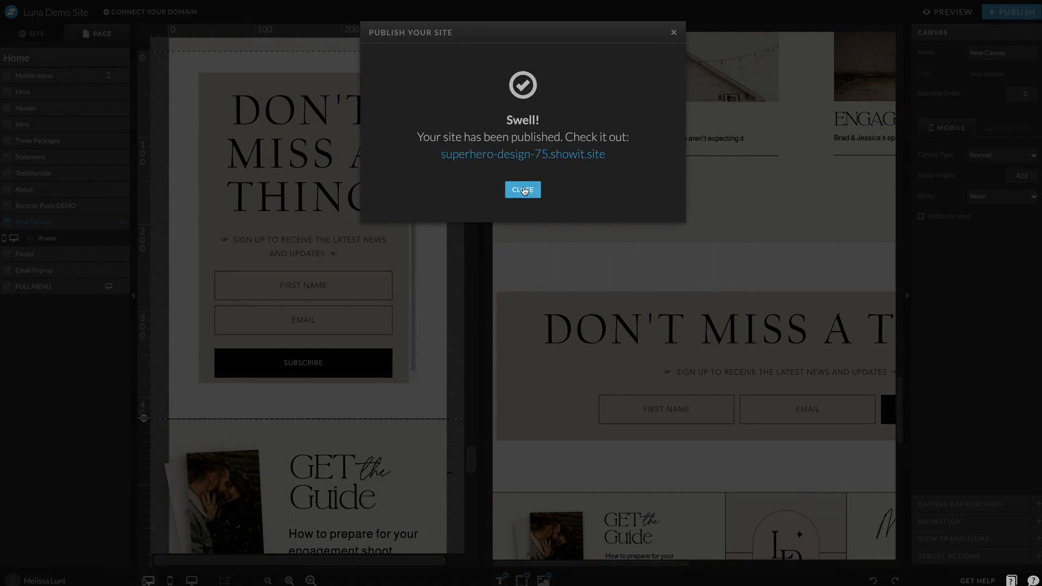
{"action": "left_click", "coordinate": [523, 189]}
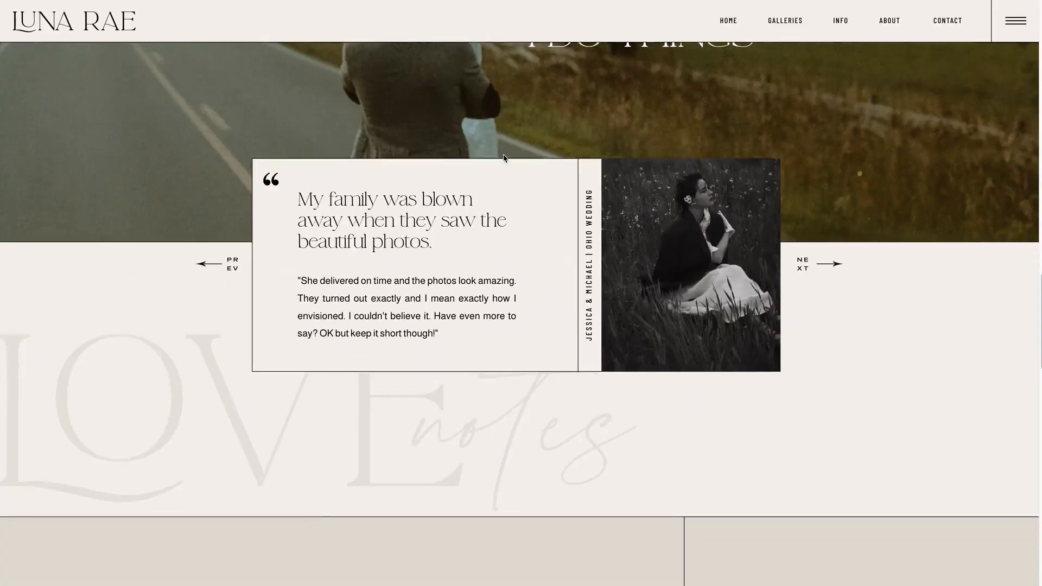
{"action": "scroll", "scroll_direction": "down", "scroll_amount": 3}
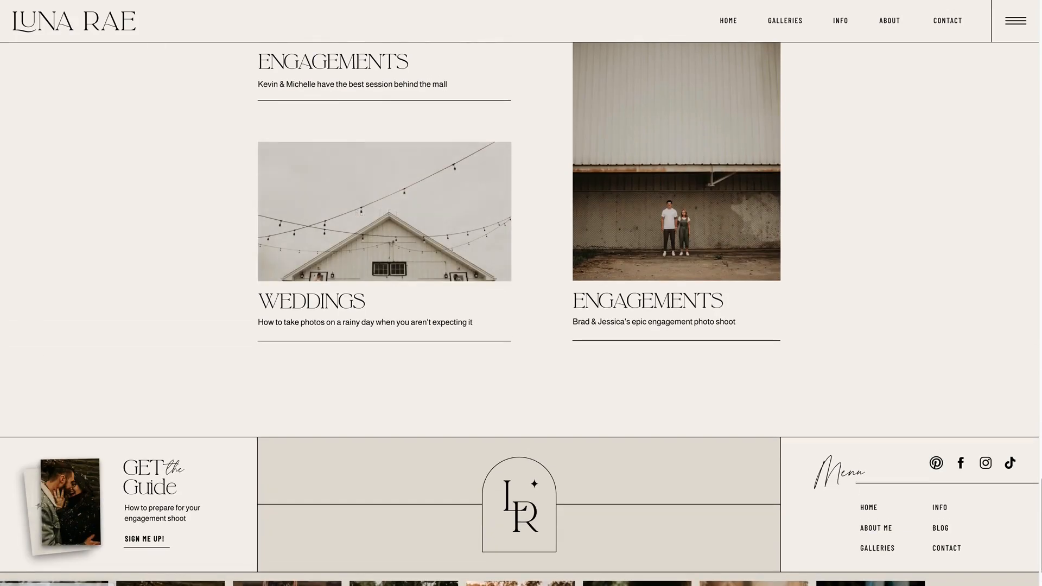
{"action": "scroll", "scroll_direction": "down", "scroll_amount": 3}
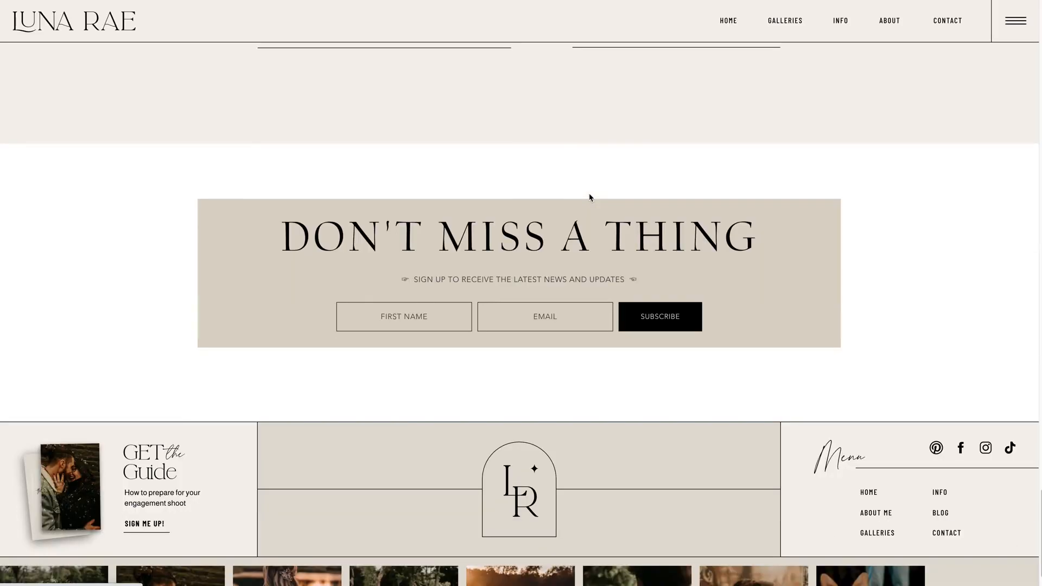
{"action": "left_click", "coordinate": [544, 316]}
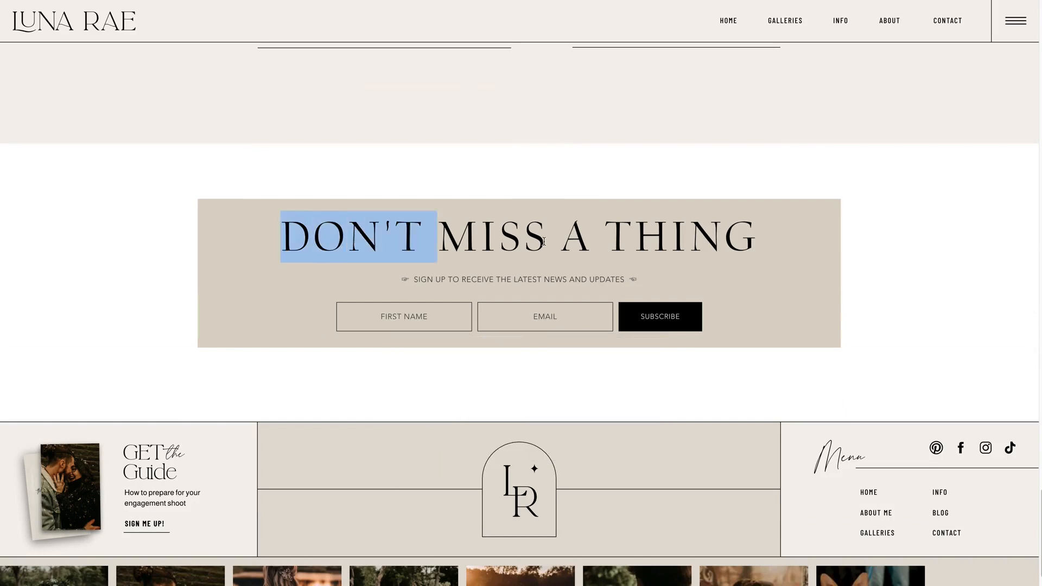
{"action": "scroll", "scroll_direction": "up", "scroll_amount": 3}
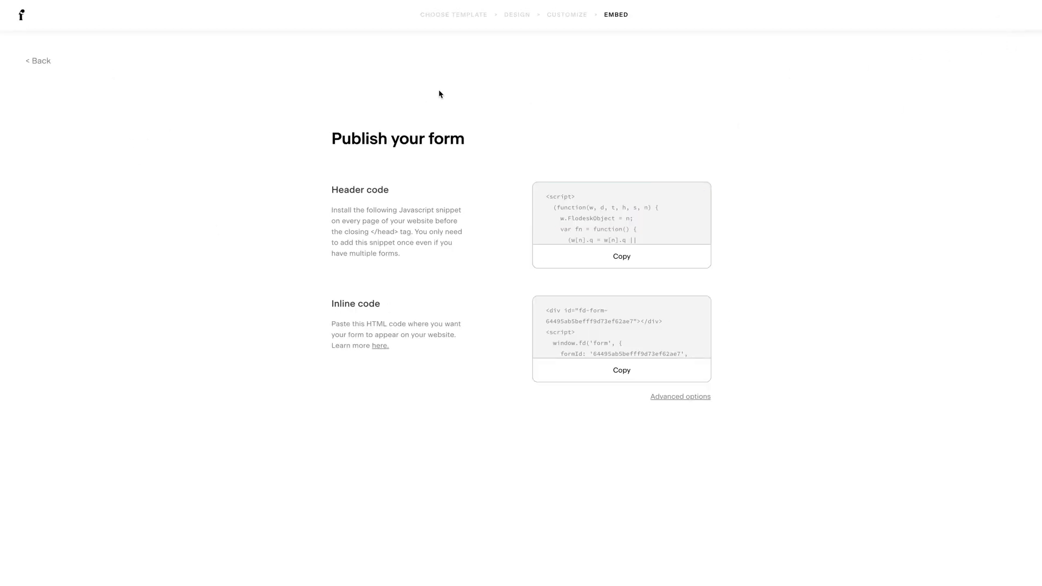
{"action": "mouse_move", "coordinate": [70, 80]}
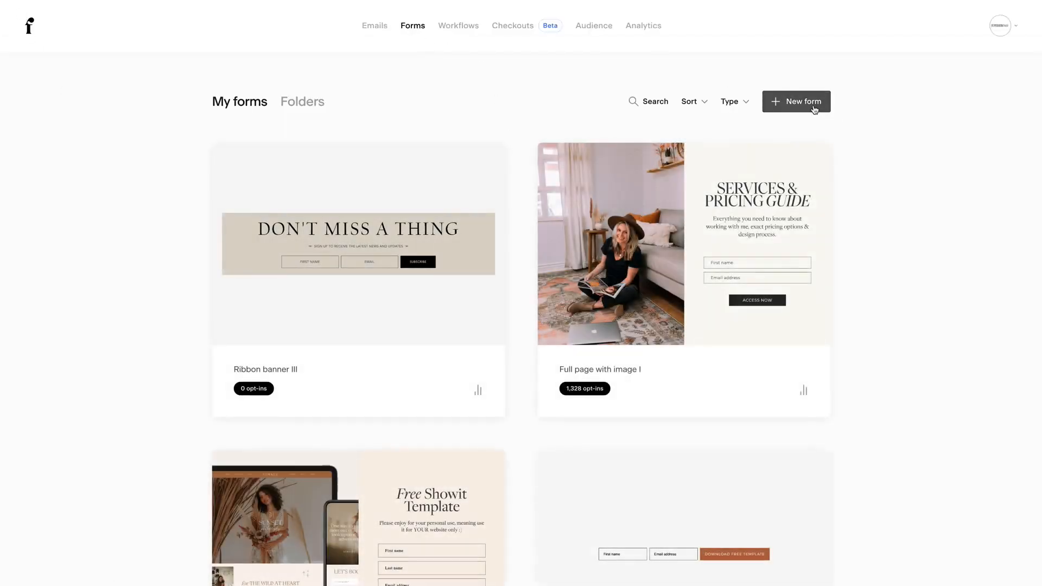
Create the Vertical popup with image form feeding the Nov 21 Upload segment
{"action": "left_click", "coordinate": [796, 101]}
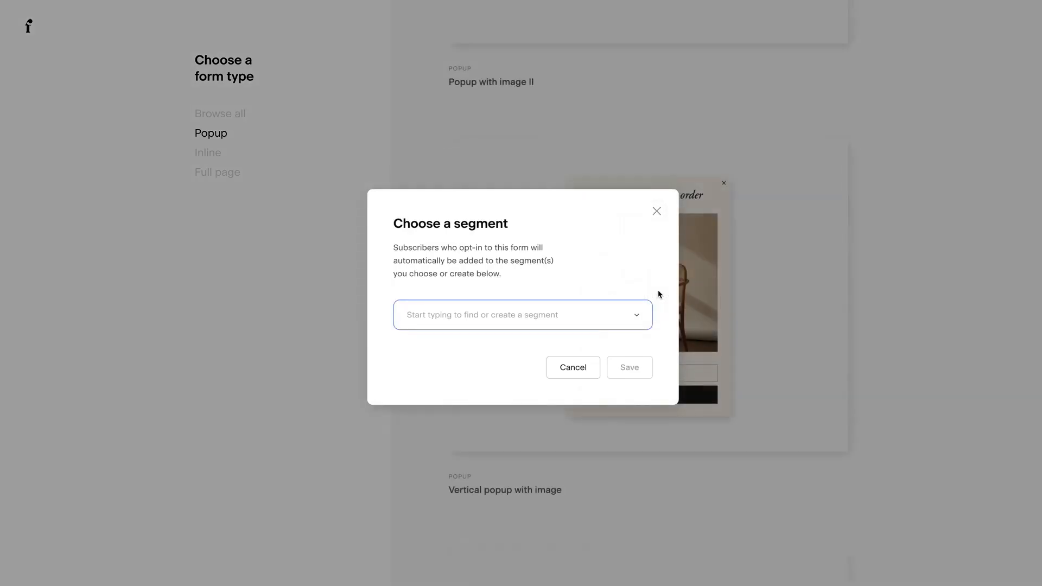
{"action": "left_click", "coordinate": [522, 314]}
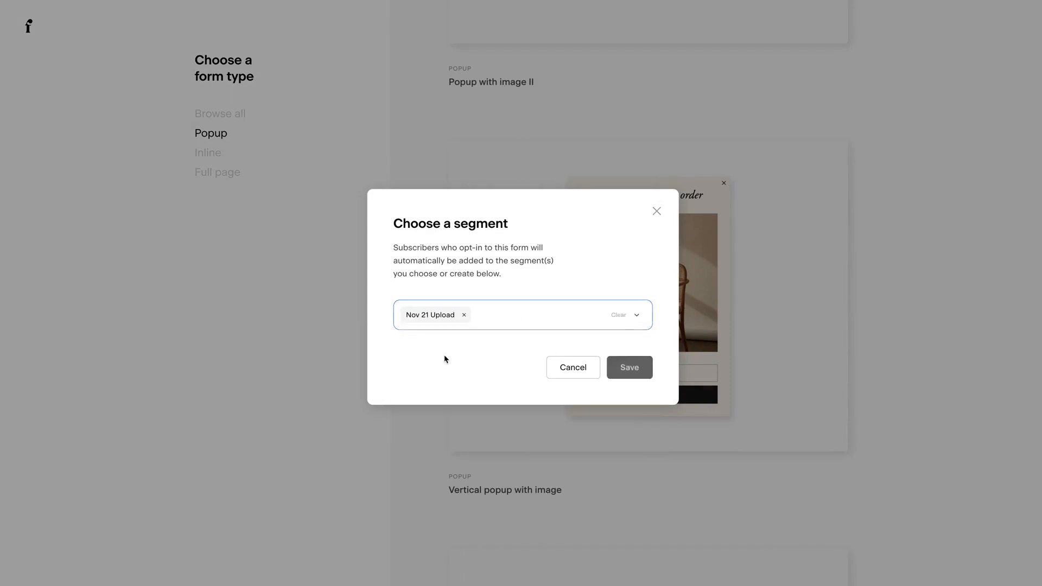
{"action": "left_click", "coordinate": [628, 367]}
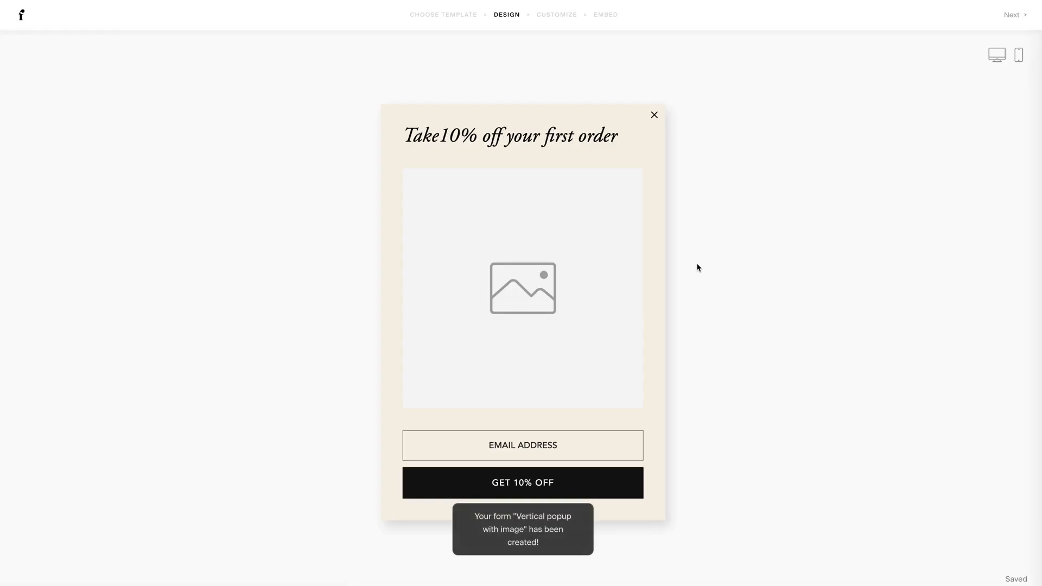
Keep double opt-in off, show the popup at 30% scroll, and keep notifications on
{"action": "left_click", "coordinate": [522, 288]}
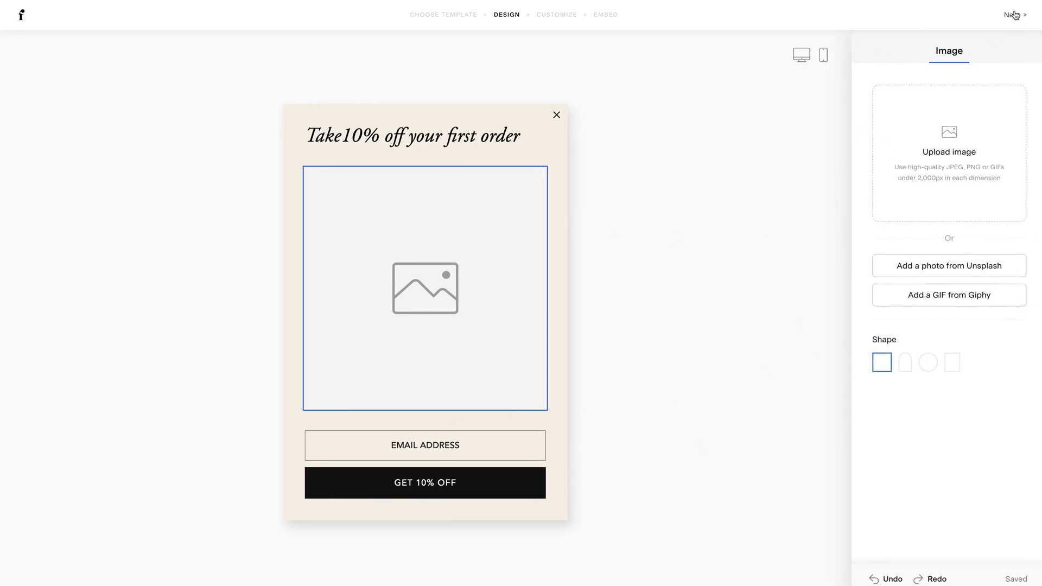
{"action": "left_click", "coordinate": [1013, 14]}
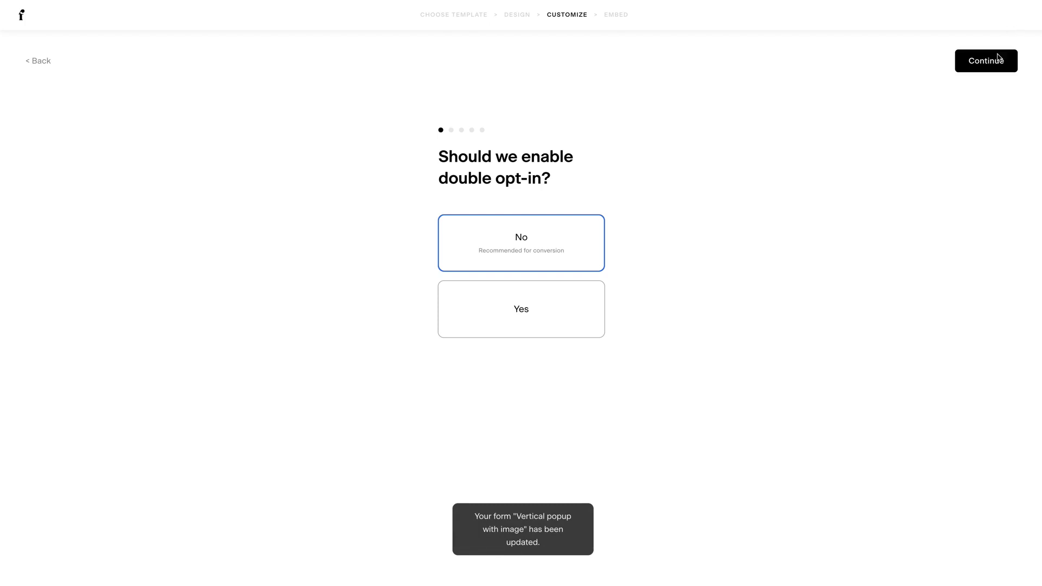
{"action": "left_click", "coordinate": [986, 60]}
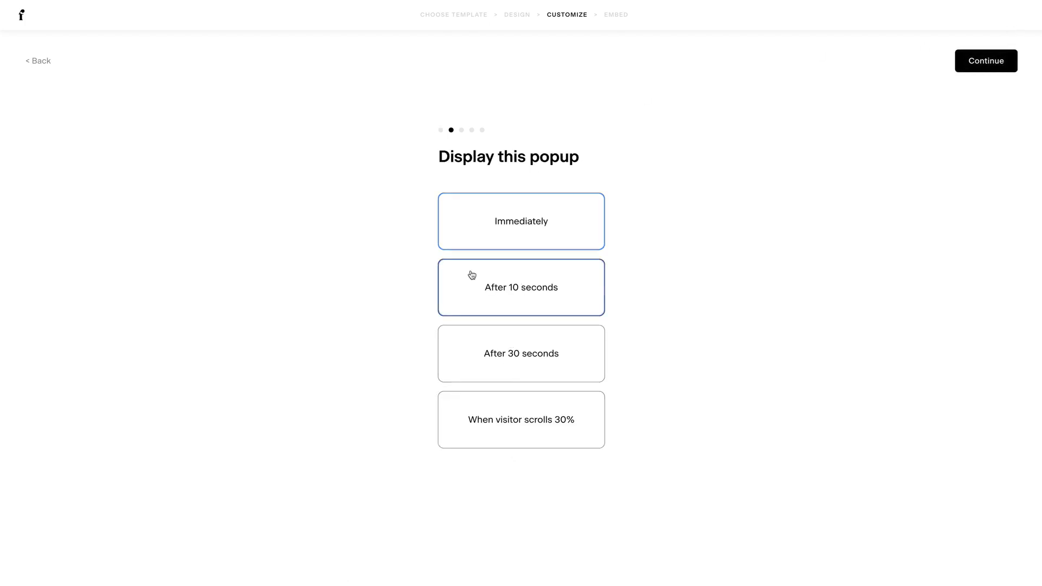
{"action": "left_click", "coordinate": [522, 287]}
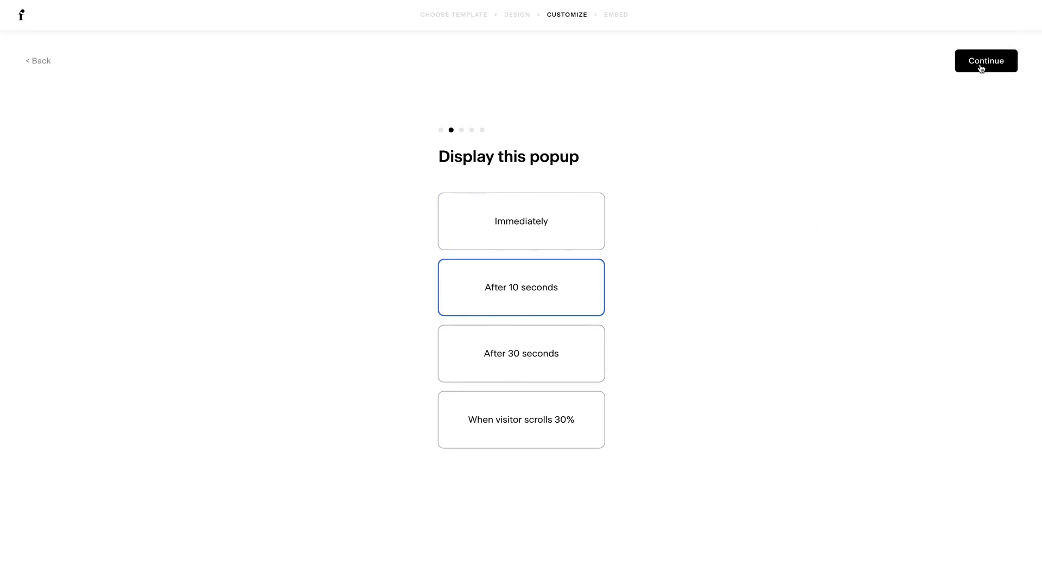
{"action": "mouse_move", "coordinate": [512, 433]}
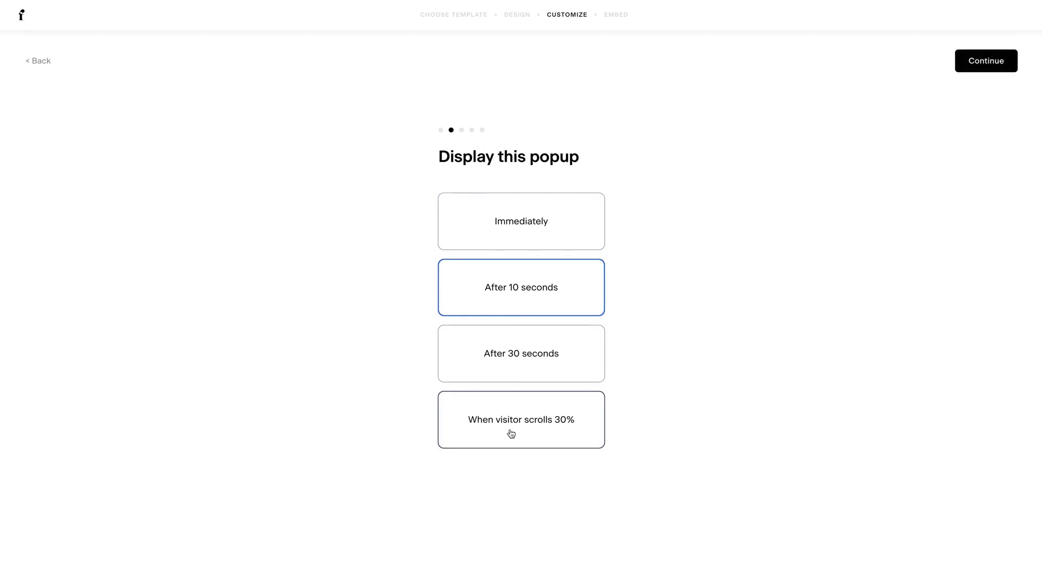
{"action": "mouse_move", "coordinate": [991, 140]}
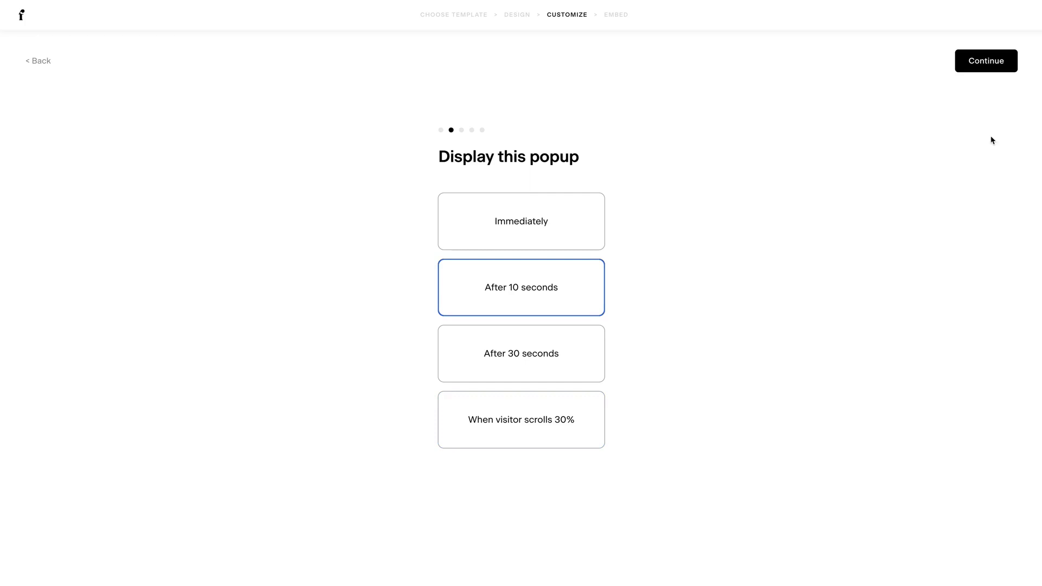
{"action": "left_click", "coordinate": [521, 420]}
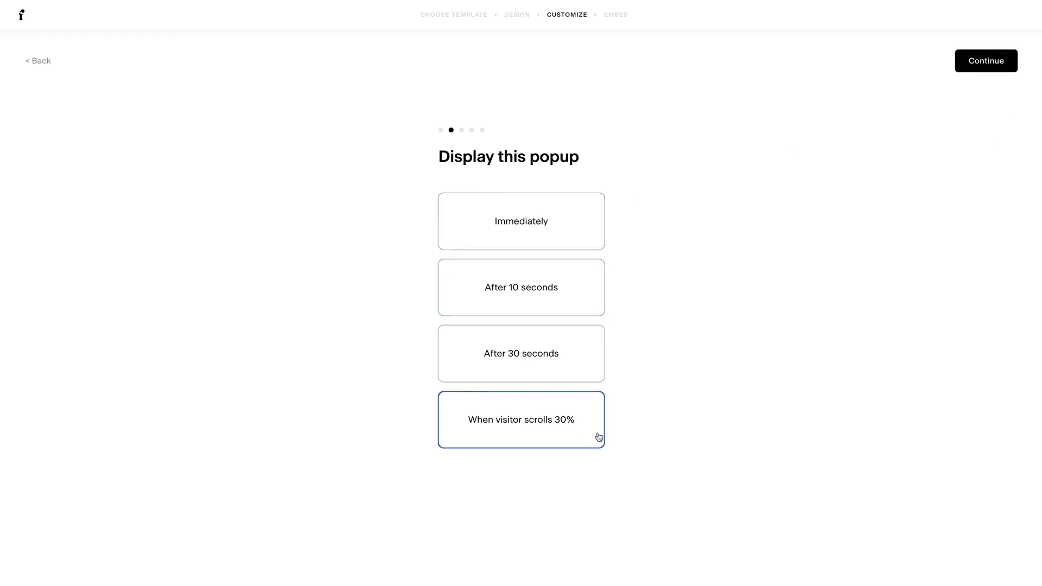
{"action": "left_click", "coordinate": [986, 60]}
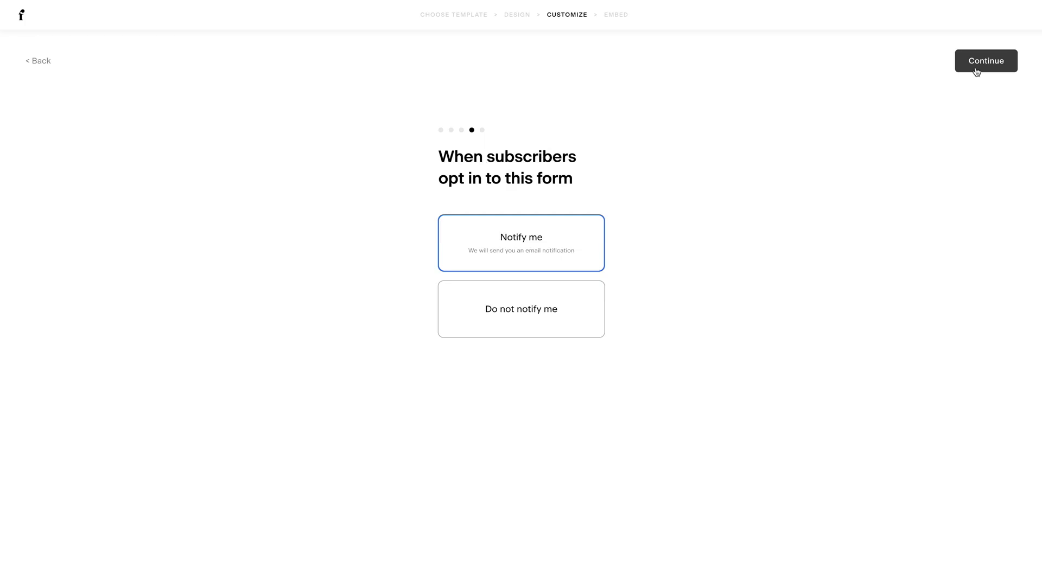
{"action": "left_click", "coordinate": [986, 60]}
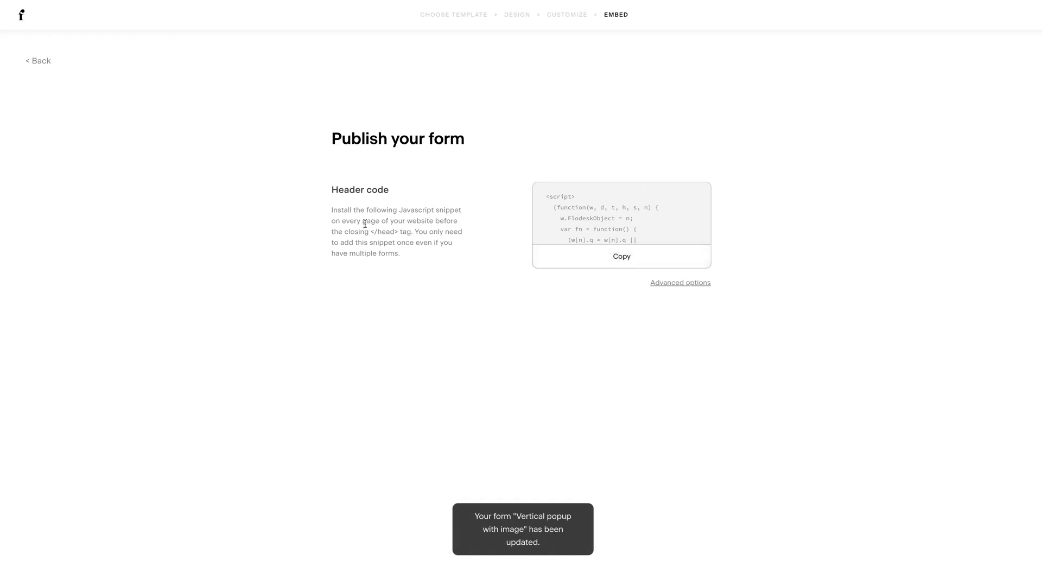
Paste the Flodesk popup header code into the Home page's Custom Head HTML and save
{"action": "left_click", "coordinate": [621, 257]}
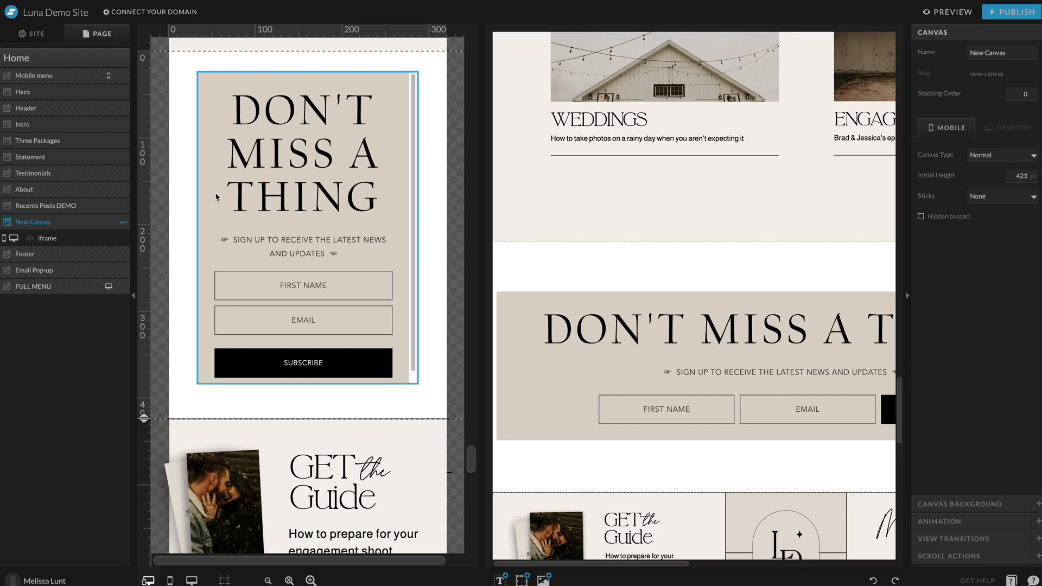
{"action": "left_click", "coordinate": [17, 58]}
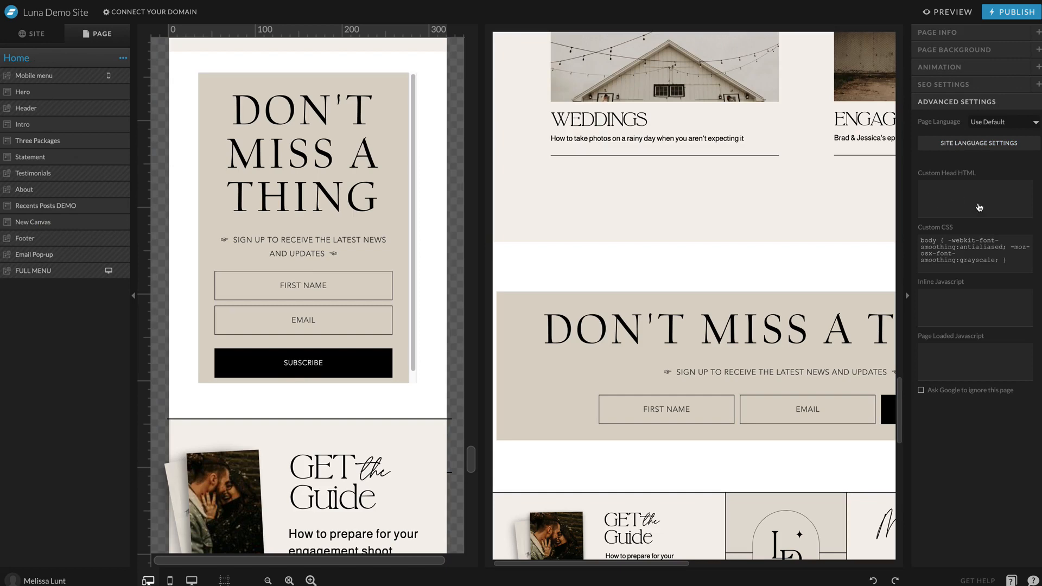
{"action": "mouse_move", "coordinate": [994, 200]}
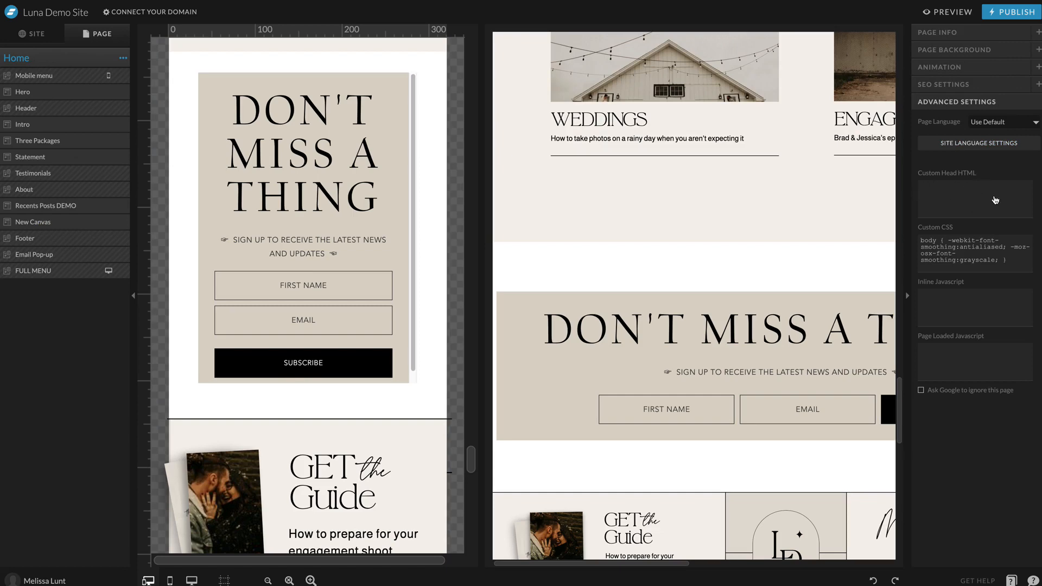
{"action": "left_click", "coordinate": [974, 199]}
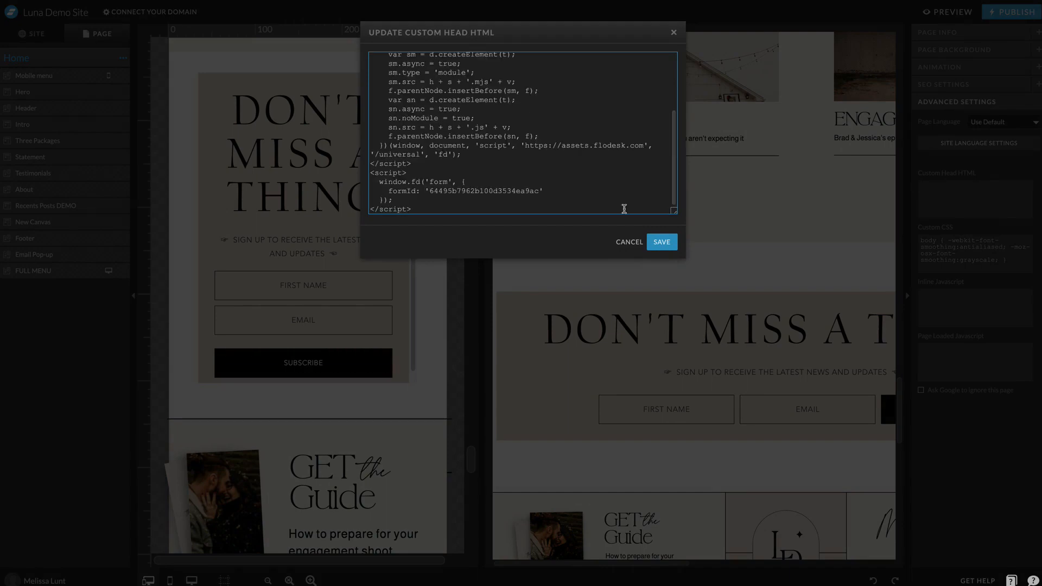
{"action": "left_click", "coordinate": [660, 241]}
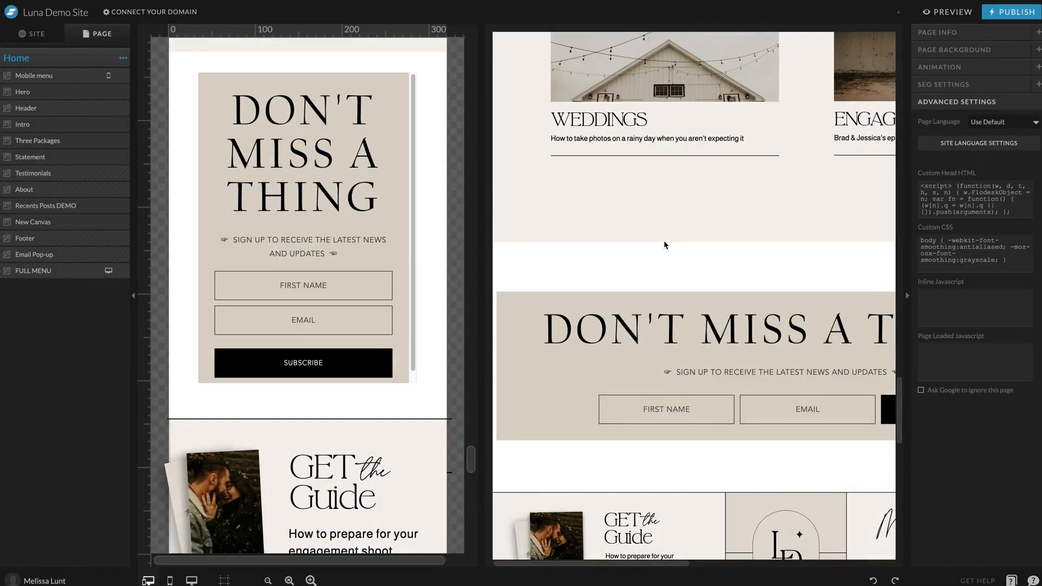
Publish the Showit site and open the live homepage to check it
{"action": "left_click", "coordinate": [33, 222]}
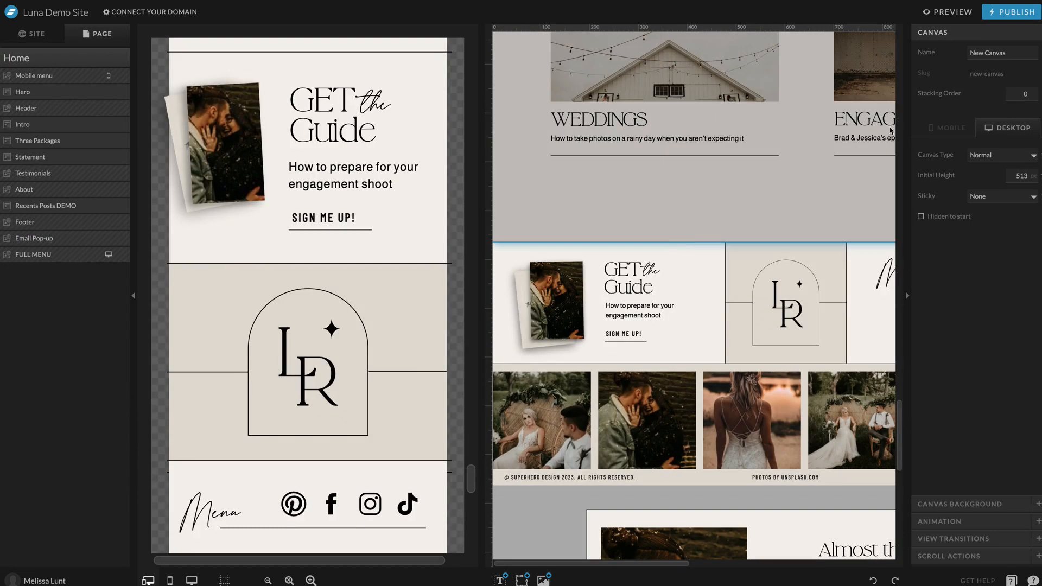
{"action": "left_click", "coordinate": [1011, 12]}
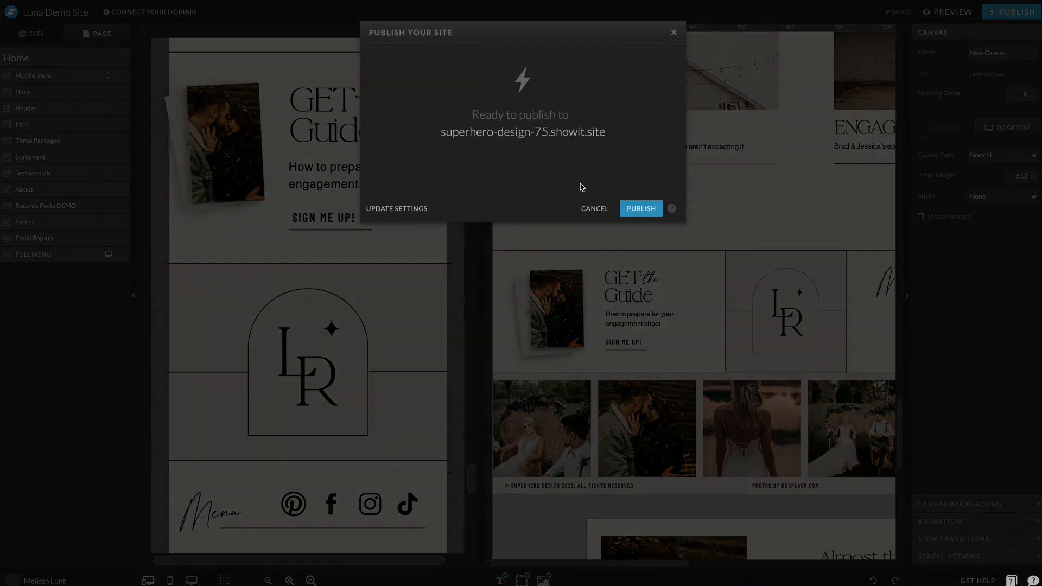
{"action": "left_click", "coordinate": [640, 207]}
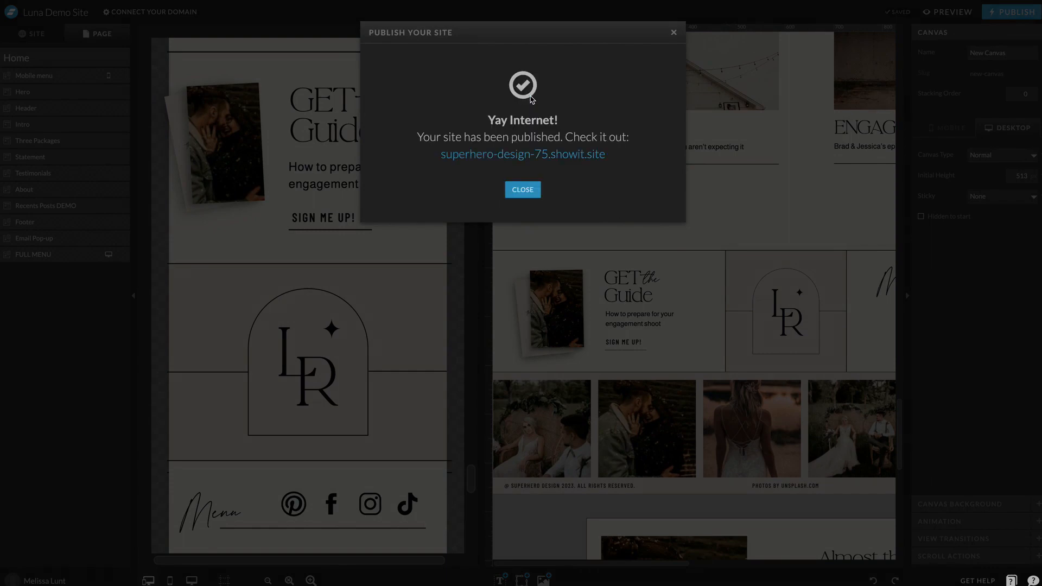
{"action": "left_click", "coordinate": [522, 154]}
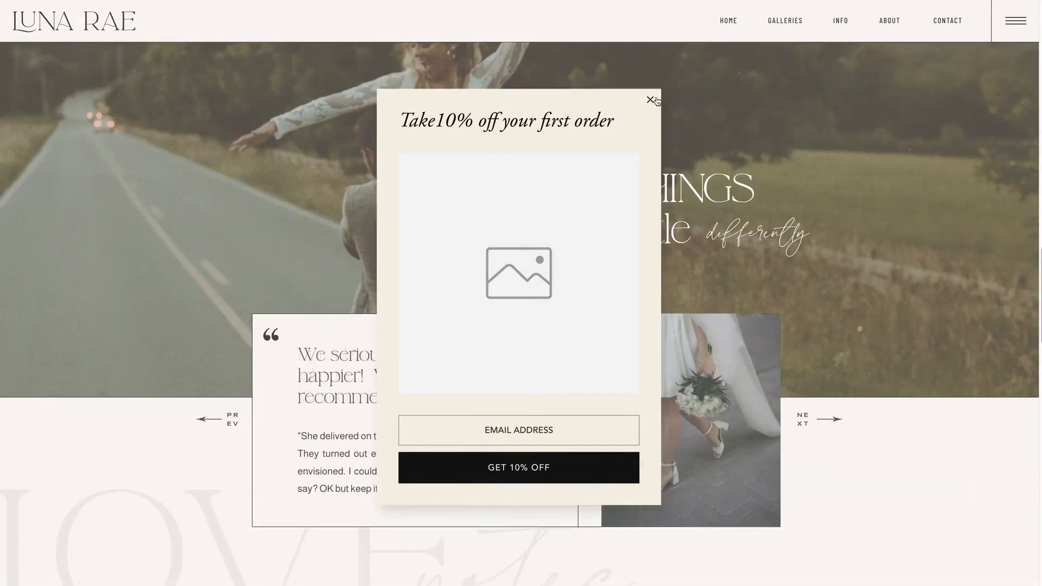
Close the Take 10% off popup and return to the Flodesk Embed tab
{"action": "left_click", "coordinate": [650, 99]}
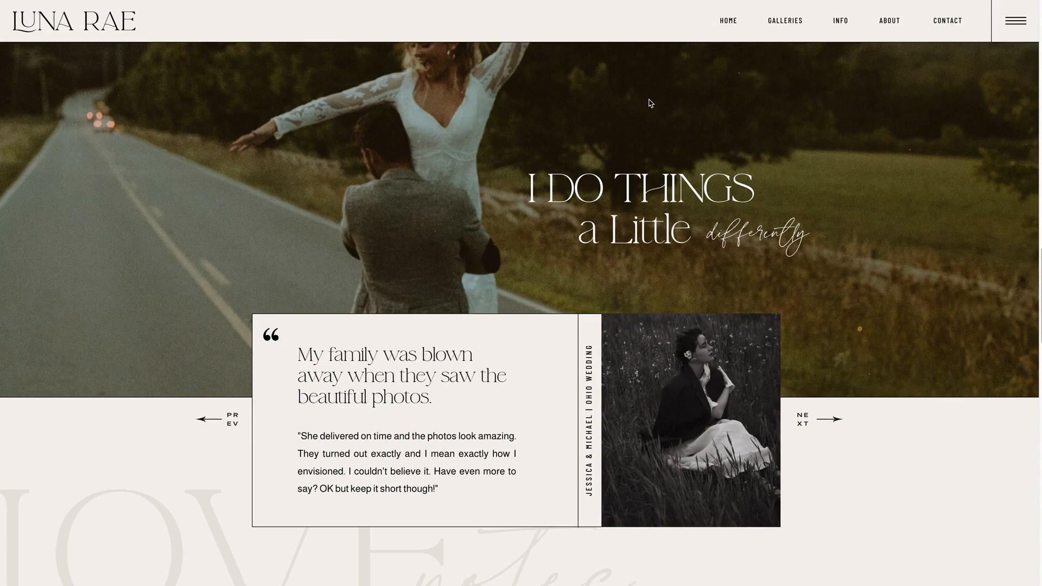
{"action": "left_click", "coordinate": [803, 419]}
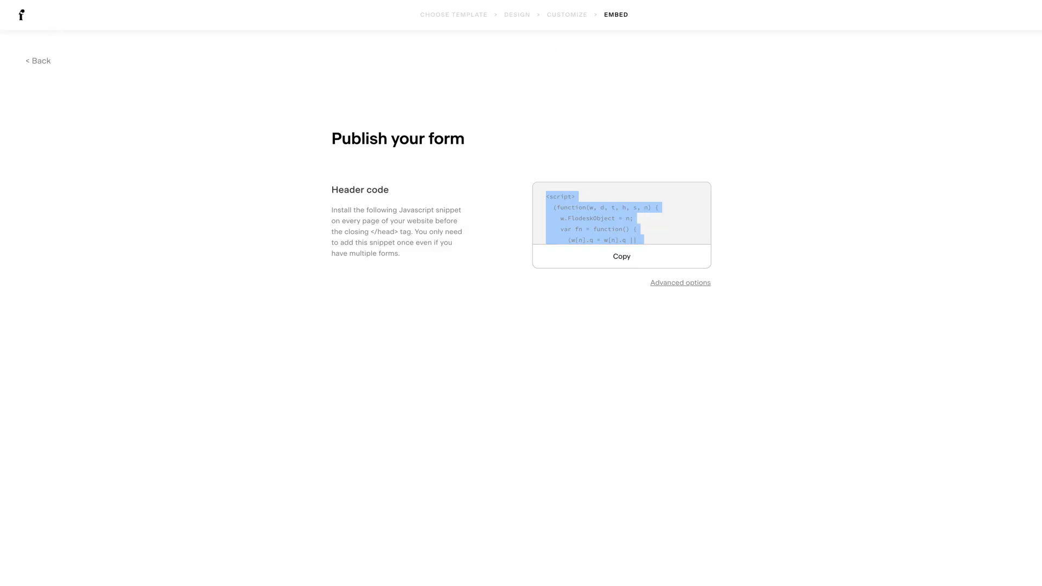
Create a form from the Full page with image template, saving it to Nov 21 Upload
{"action": "left_click", "coordinate": [412, 26]}
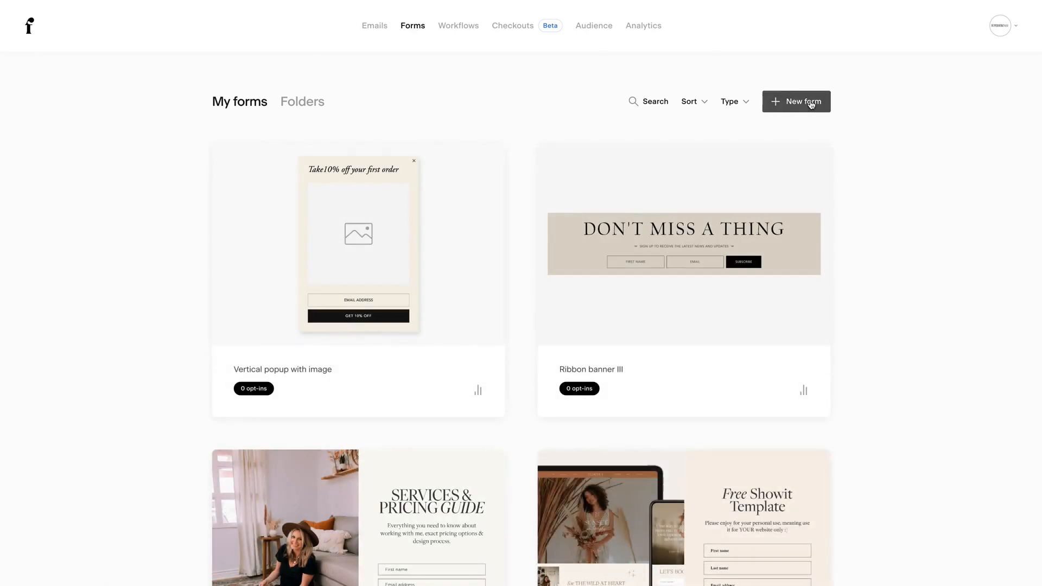
{"action": "left_click", "coordinate": [796, 101]}
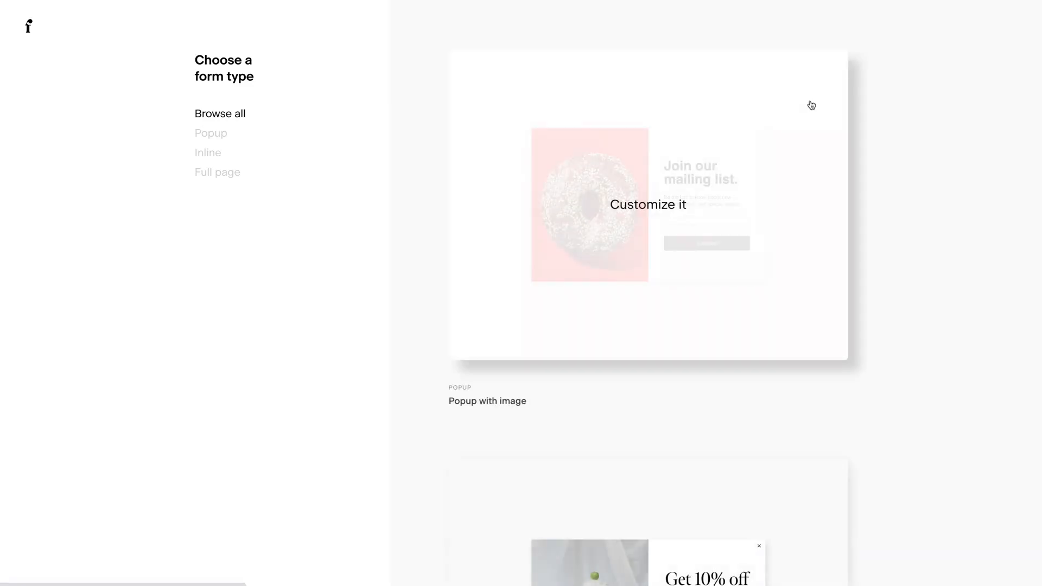
{"action": "left_click", "coordinate": [216, 172]}
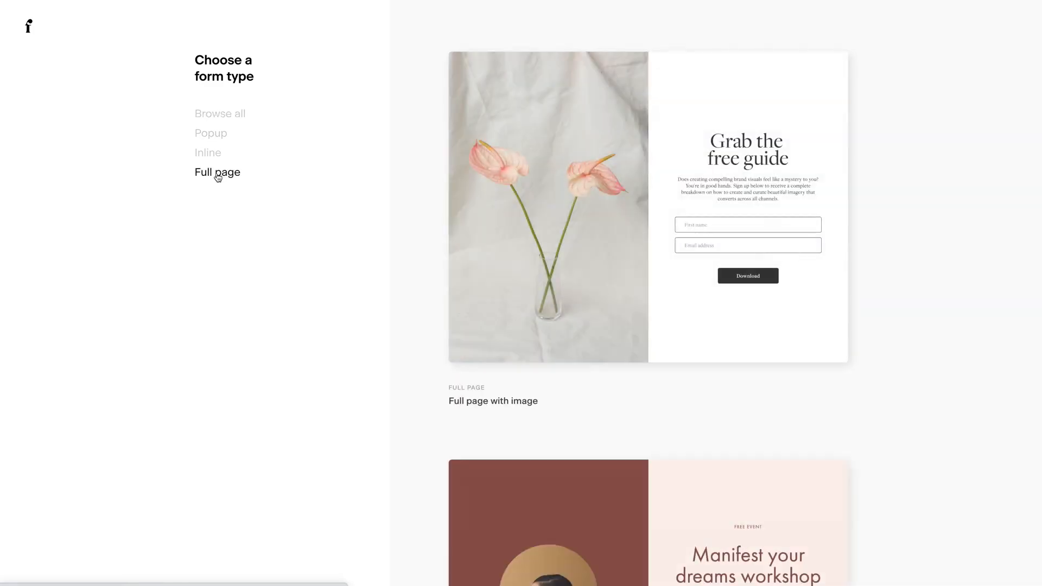
{"action": "mouse_move", "coordinate": [648, 204]}
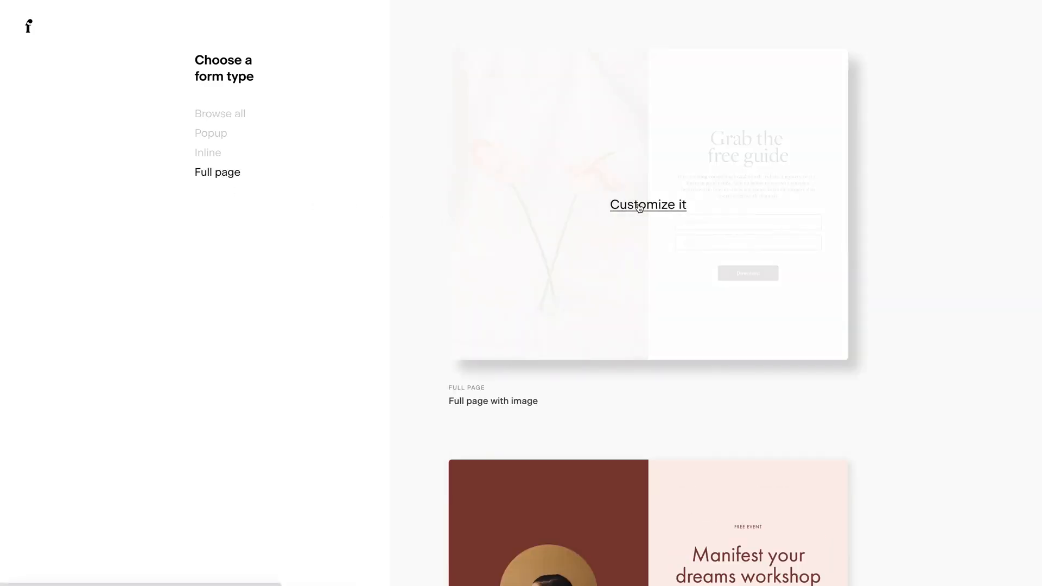
{"action": "left_click", "coordinate": [647, 204]}
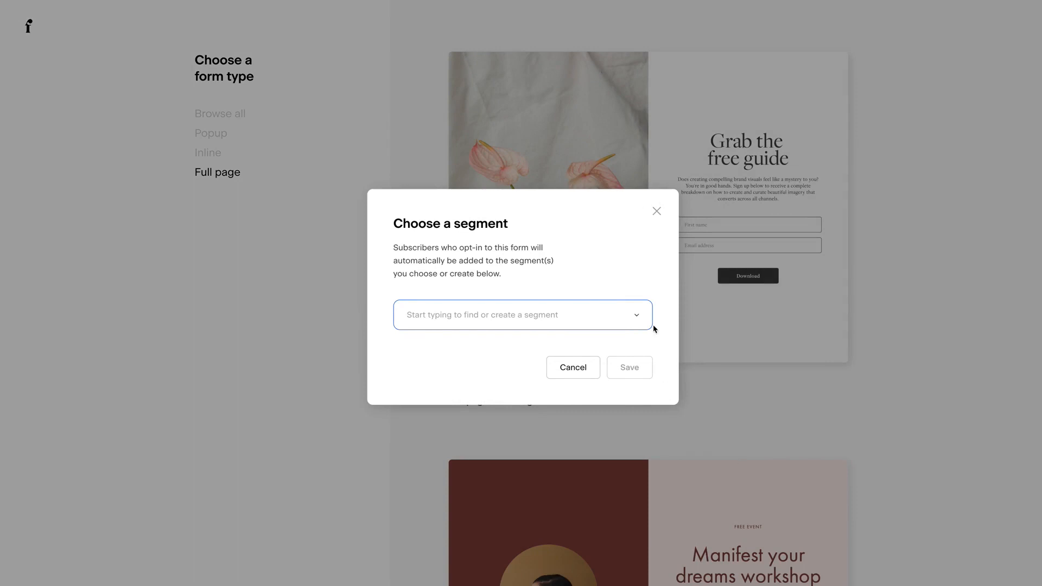
{"action": "left_click", "coordinate": [522, 315]}
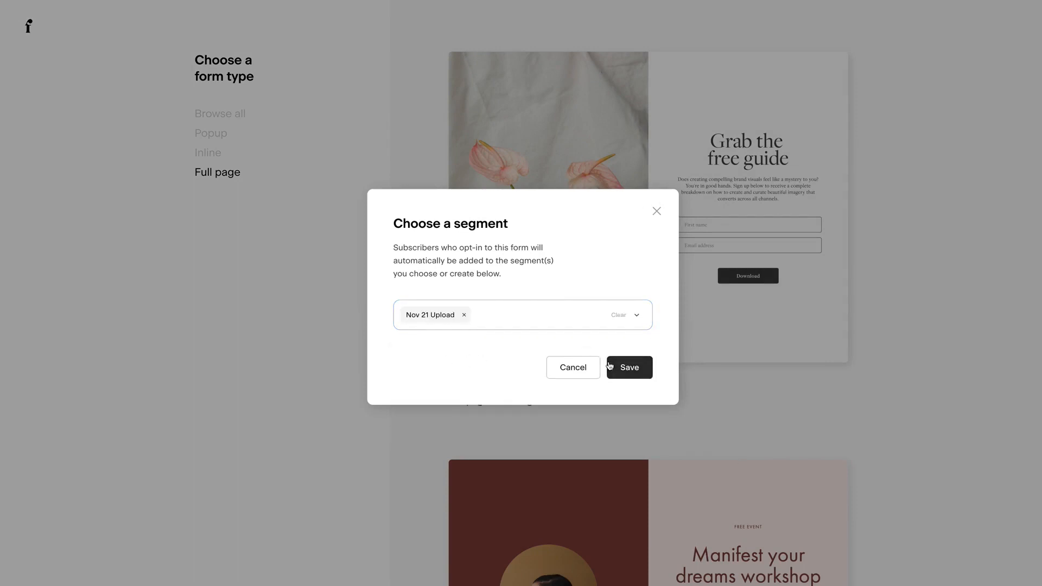
{"action": "left_click", "coordinate": [628, 367]}
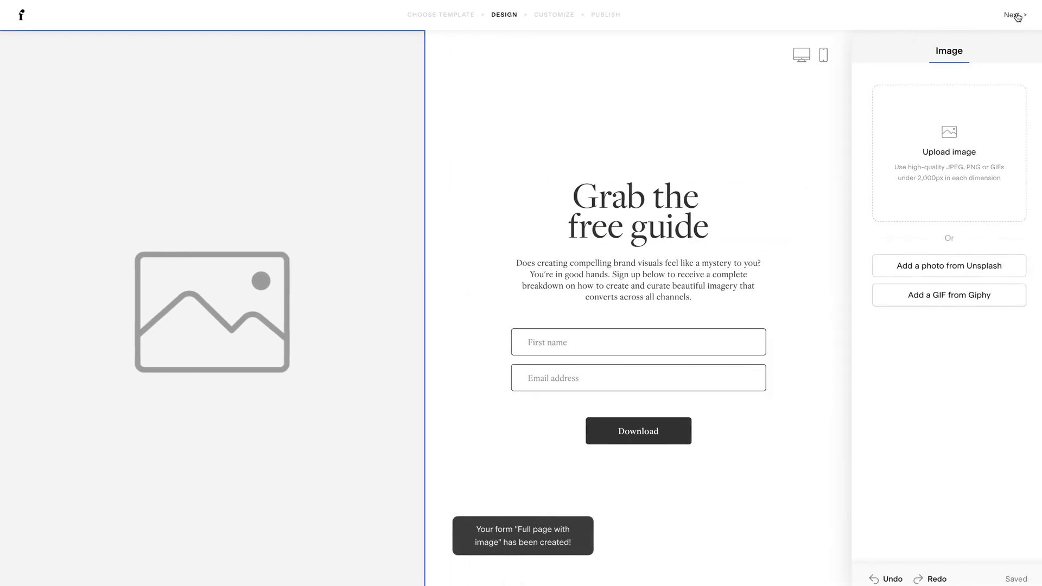
Keep double opt-in off and the success message, publish, and copy the form link
{"action": "left_click", "coordinate": [1013, 15]}
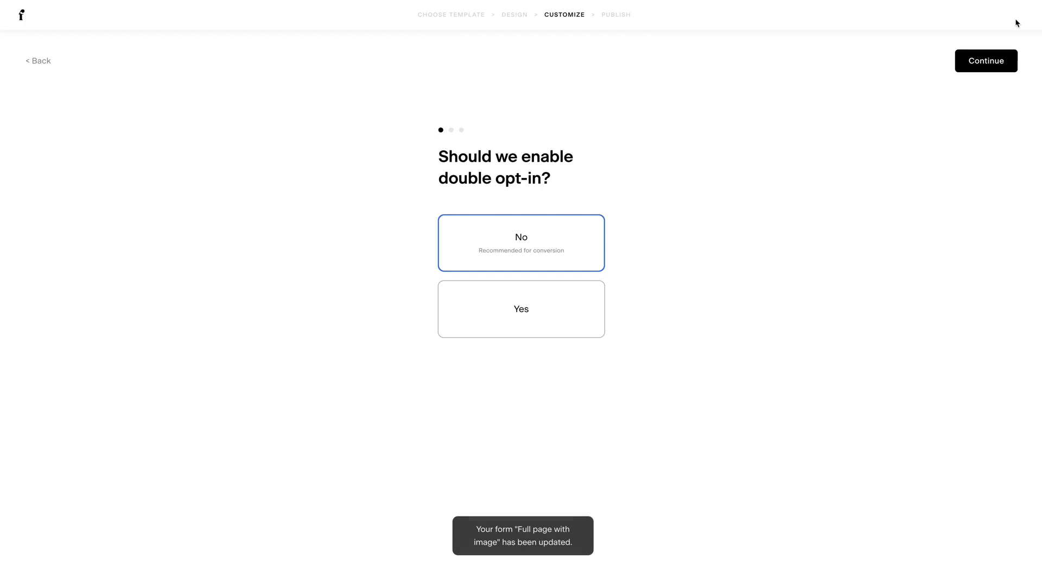
{"action": "left_click", "coordinate": [985, 61]}
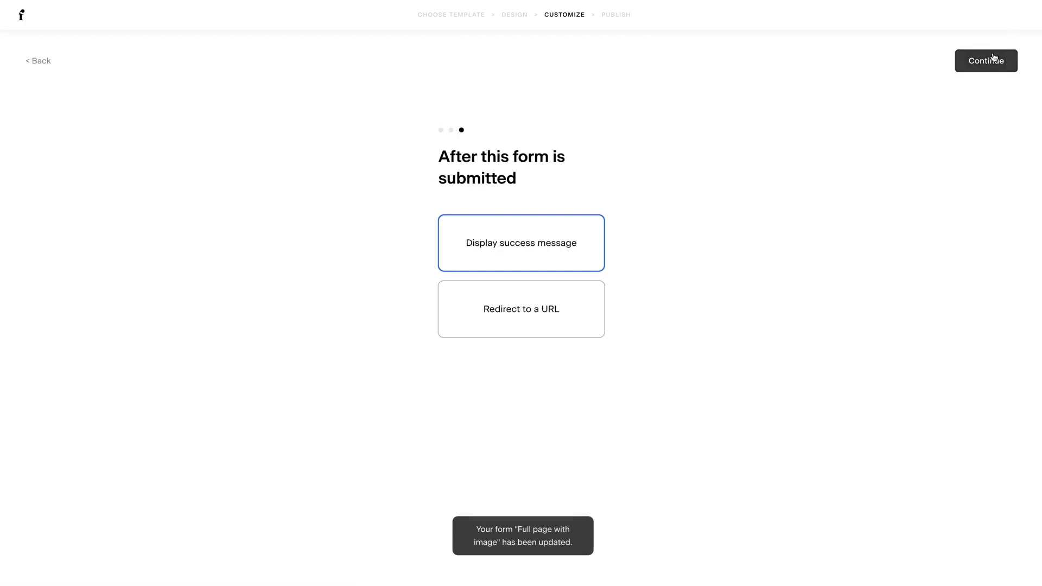
{"action": "left_click", "coordinate": [986, 60]}
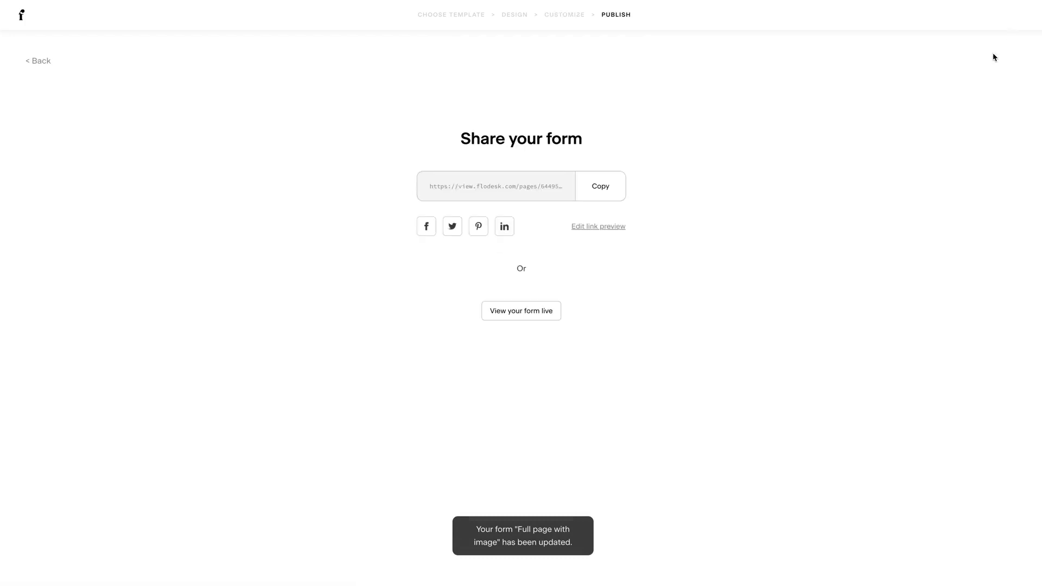
{"action": "mouse_move", "coordinate": [583, 297]}
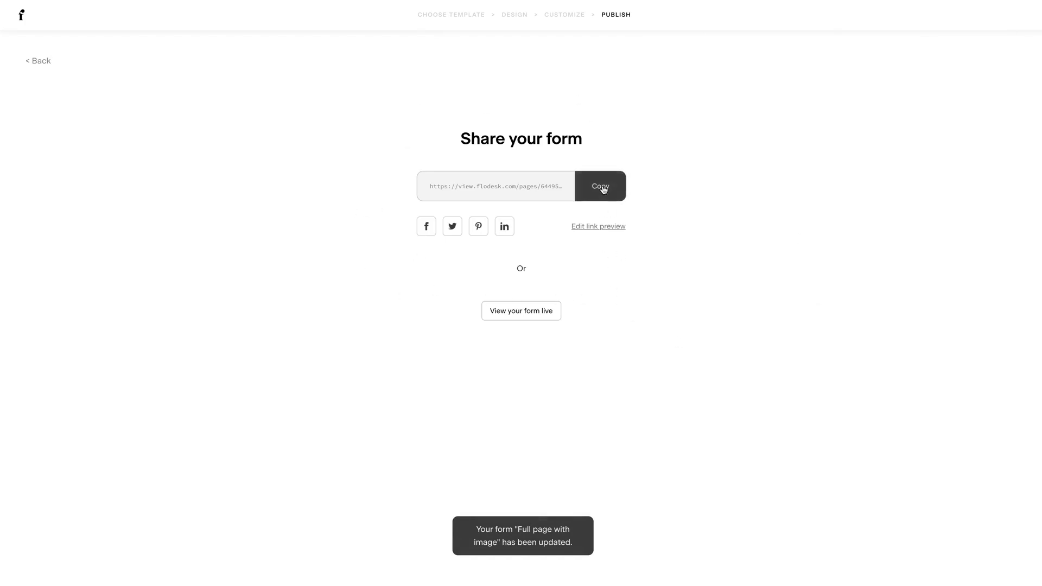
{"action": "left_click", "coordinate": [599, 186]}
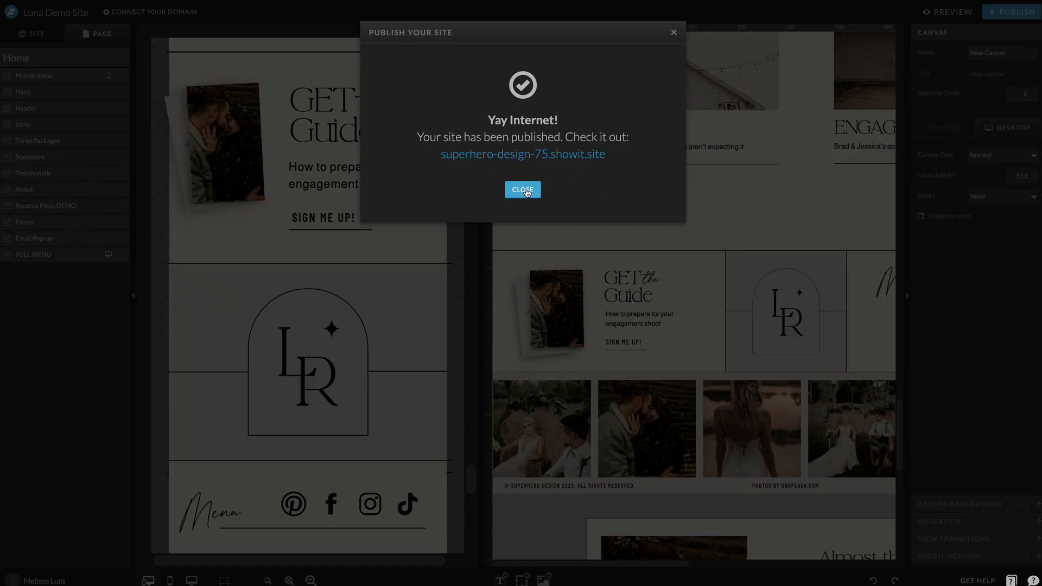
Close the publish dialog, edit the footer, and expand SIGN ME UP! button's Click Actions
{"action": "left_click", "coordinate": [522, 189]}
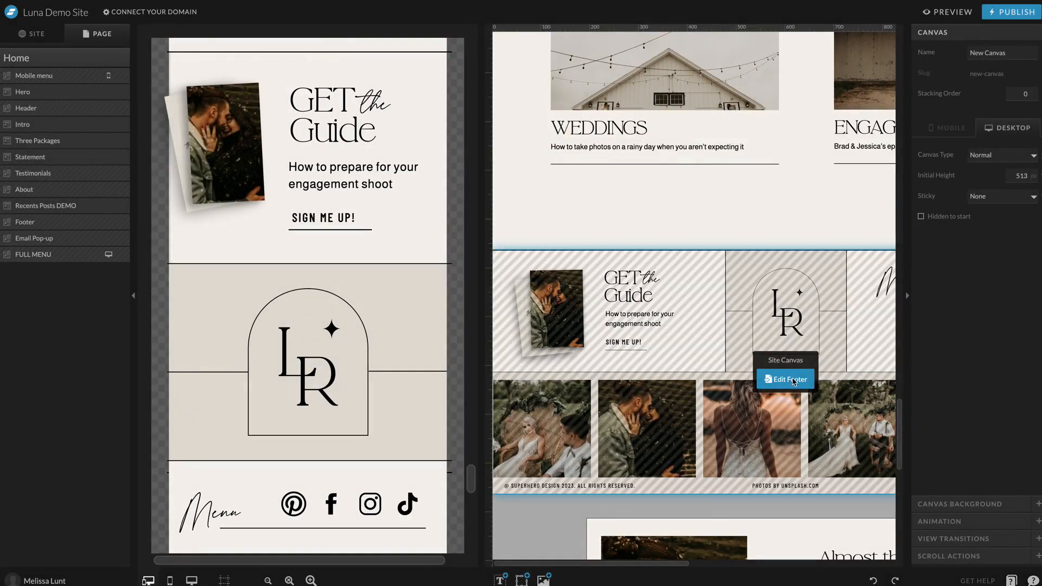
{"action": "left_click", "coordinate": [785, 380]}
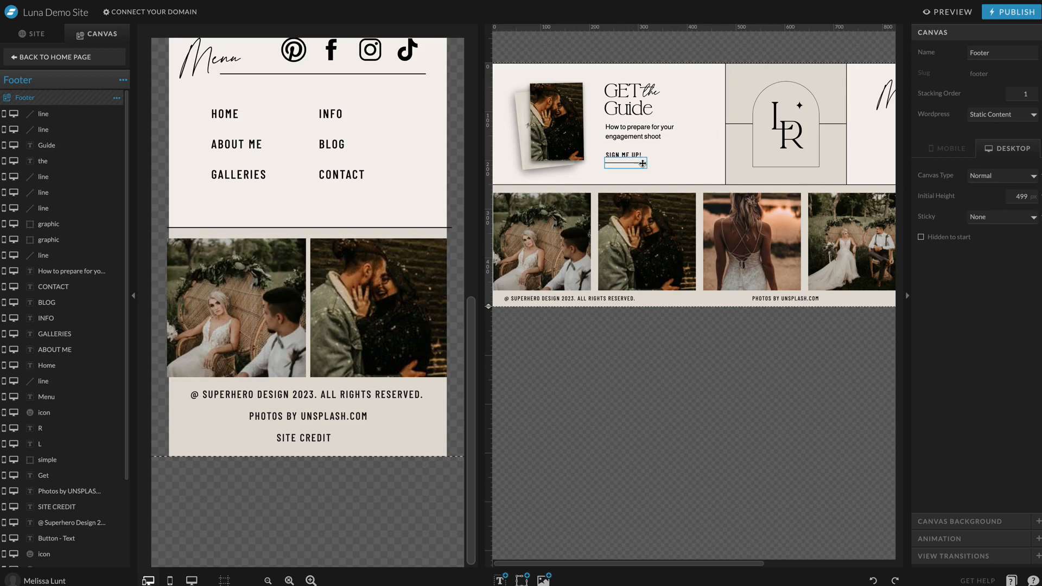
{"action": "left_click", "coordinate": [624, 154]}
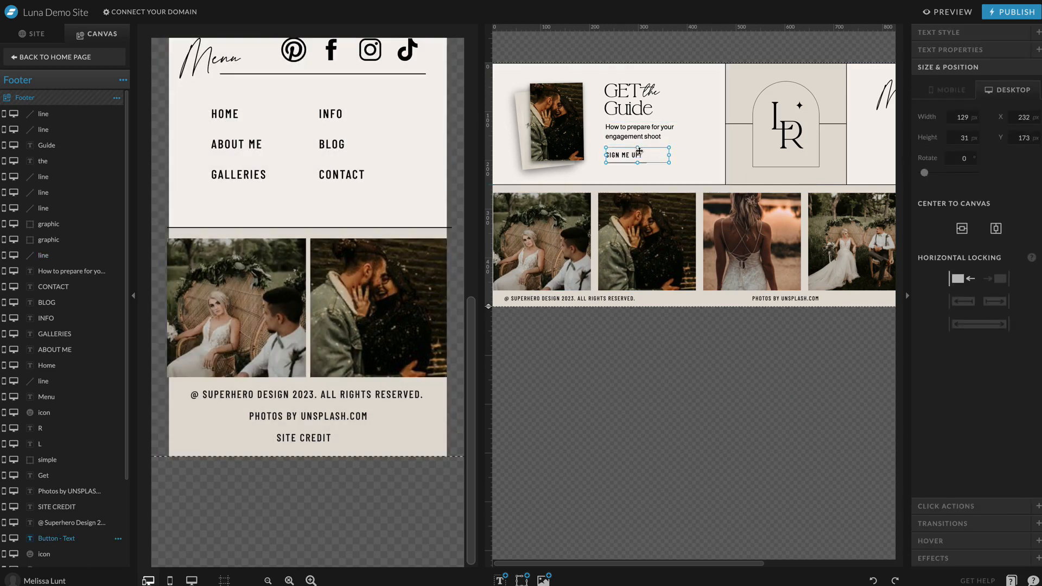
{"action": "mouse_move", "coordinate": [642, 157]}
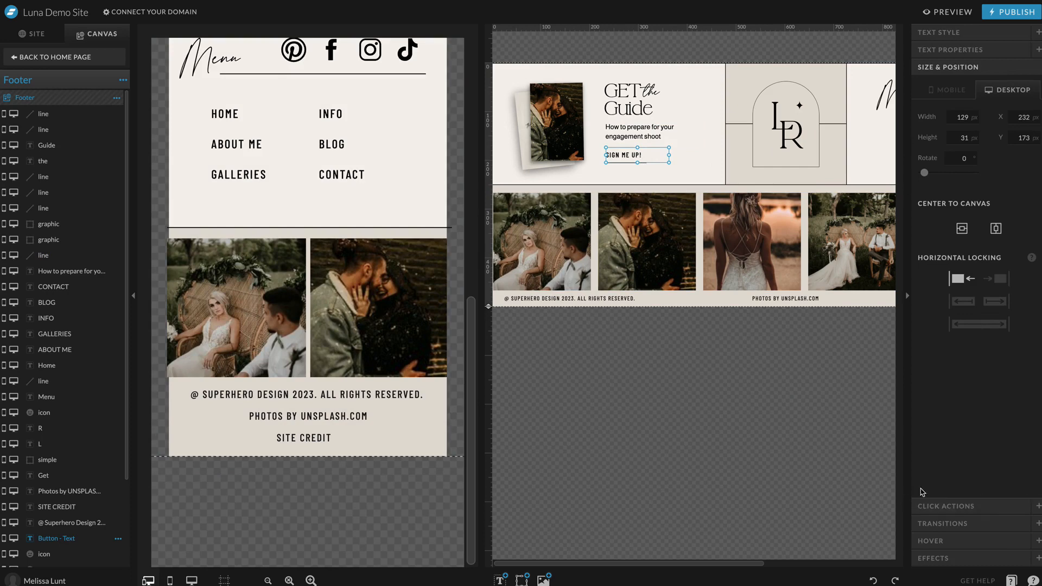
{"action": "left_click", "coordinate": [945, 506]}
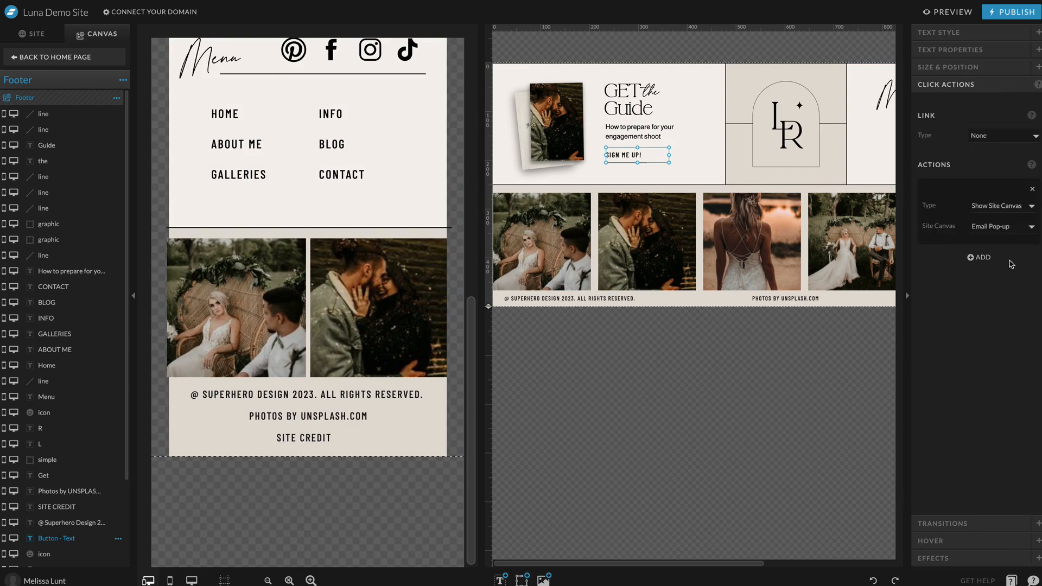
Link SIGN ME UP! to the Flodesk URL, remove Show Site Canvas, and publish
{"action": "left_click", "coordinate": [1000, 136]}
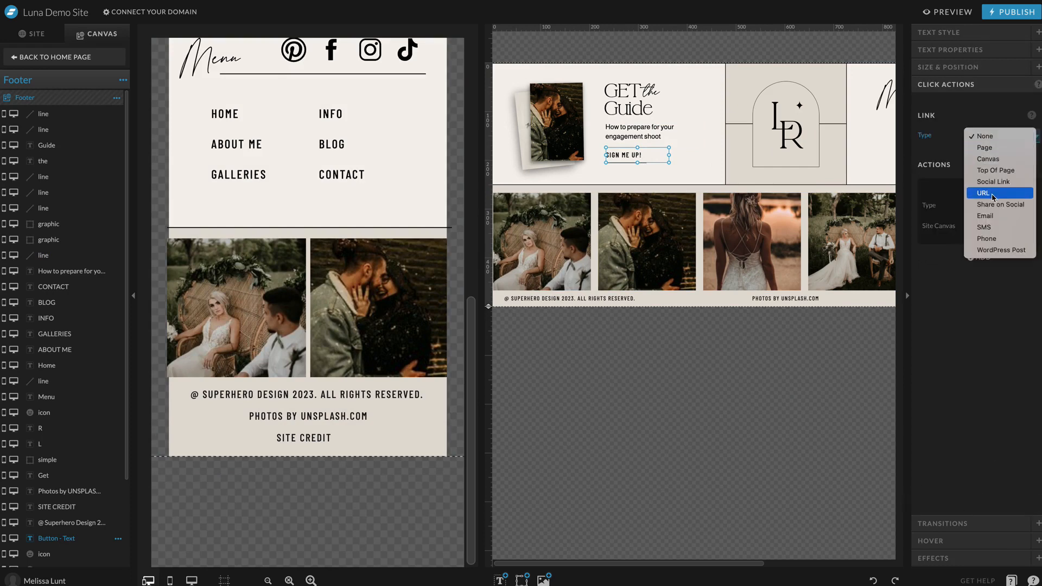
{"action": "left_click", "coordinate": [983, 192]}
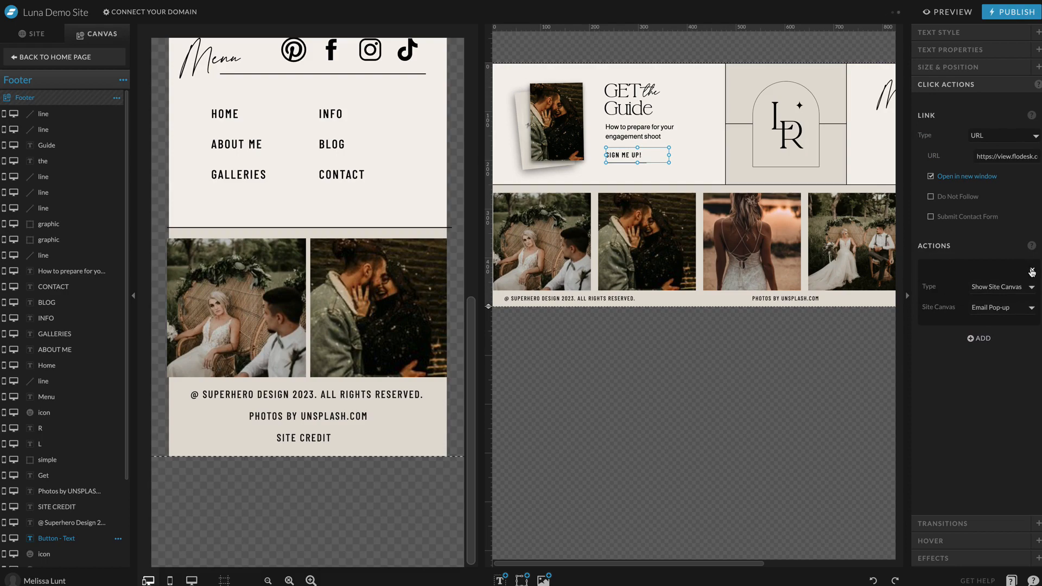
{"action": "left_click", "coordinate": [1033, 272]}
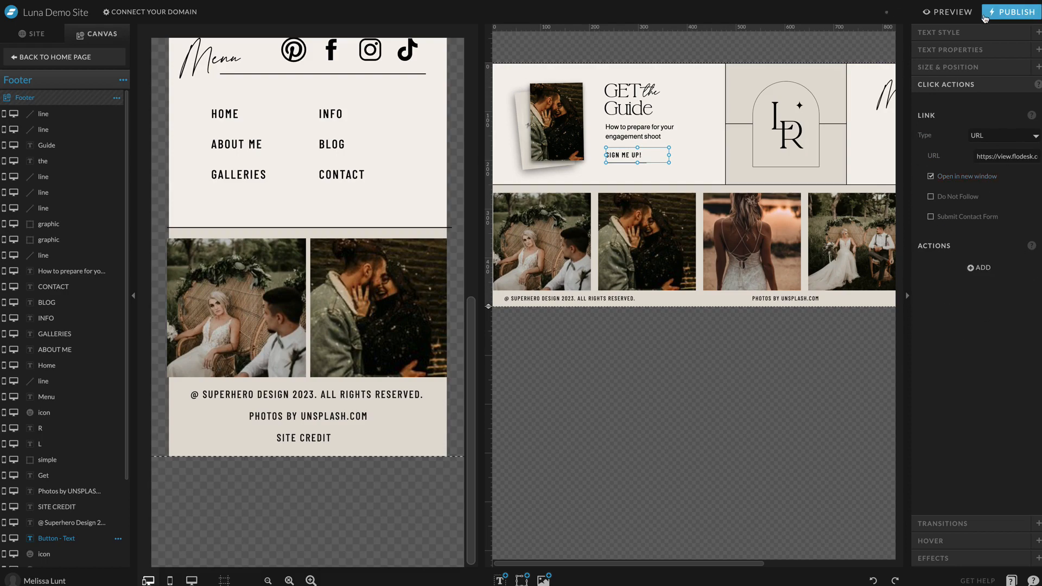
{"action": "left_click", "coordinate": [1011, 11]}
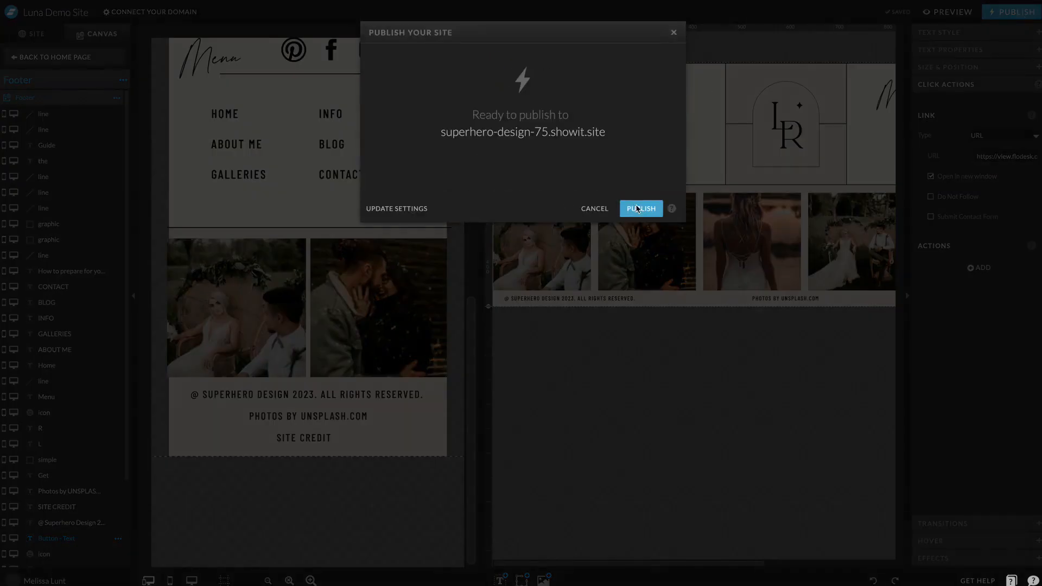
{"action": "left_click", "coordinate": [639, 208]}
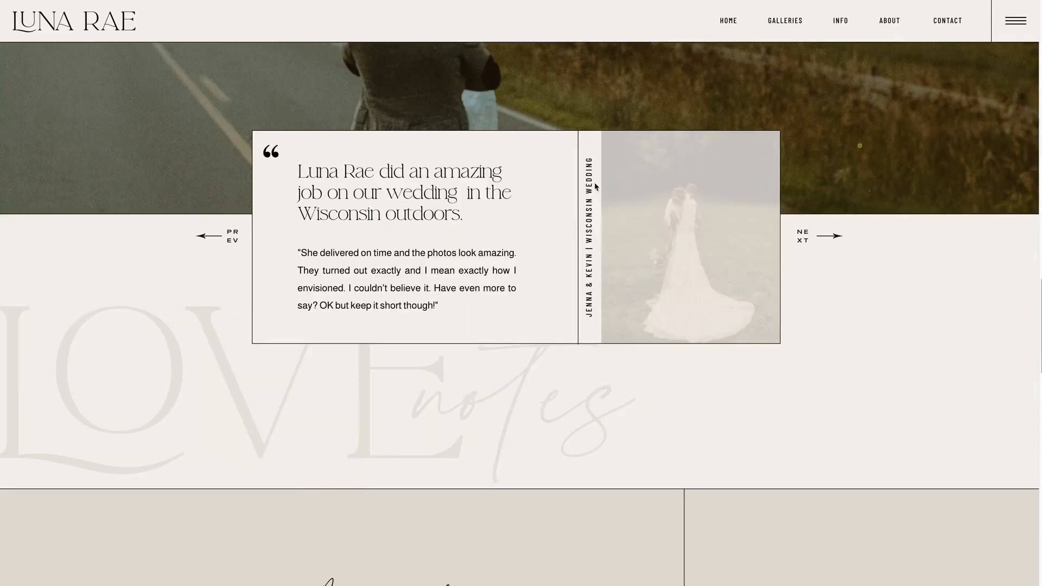
Scroll the live site to its footer and test the SIGN ME UP! link
{"action": "scroll", "scroll_direction": "down", "scroll_amount": 3}
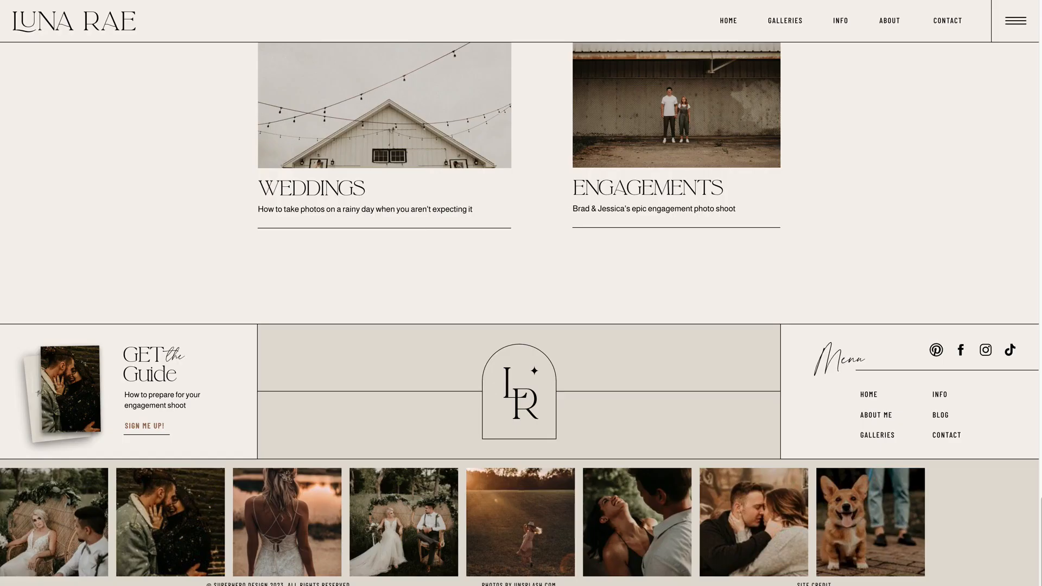
{"action": "mouse_move", "coordinate": [146, 430]}
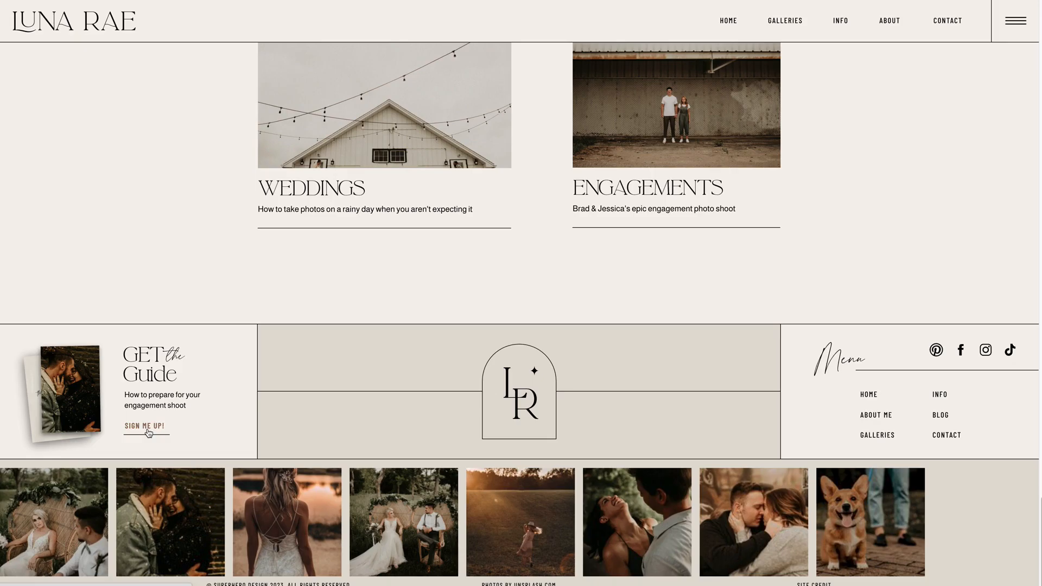
{"action": "left_click", "coordinate": [1010, 11]}
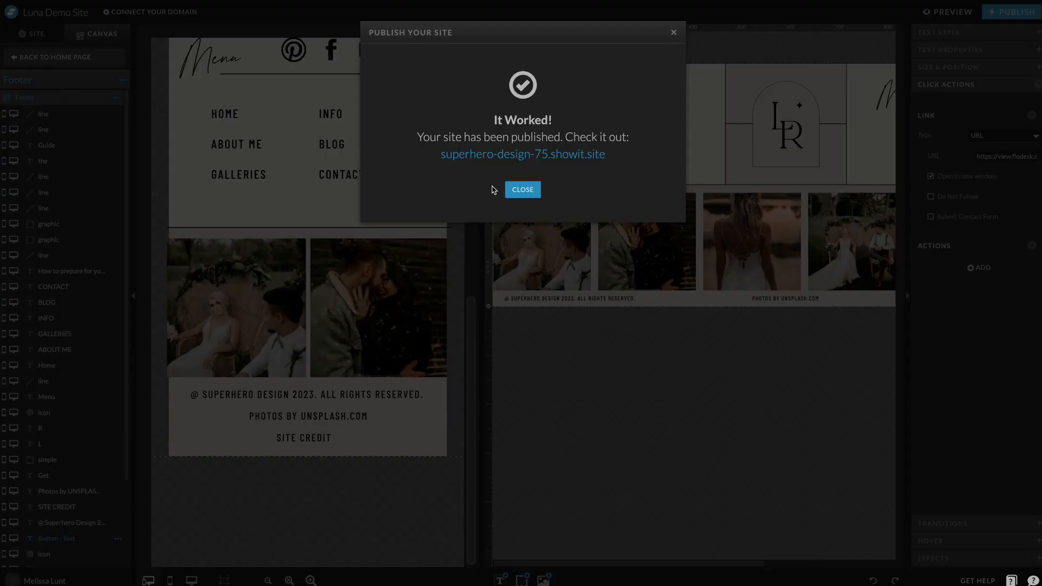
Close the Publish Your Site dialog to return to the footer editor
{"action": "left_click", "coordinate": [522, 190]}
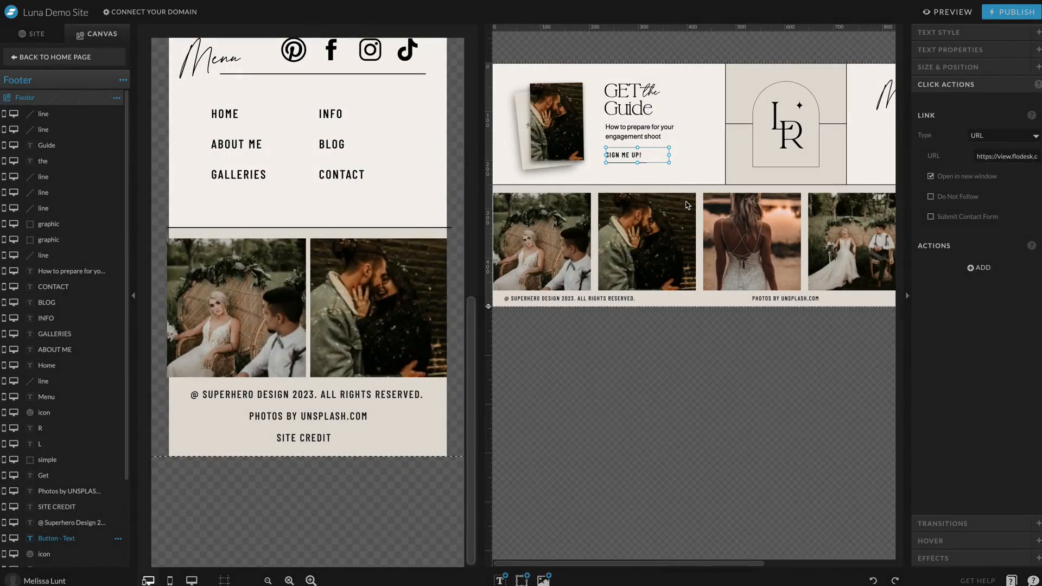
{"action": "mouse_move", "coordinate": [679, 199]}
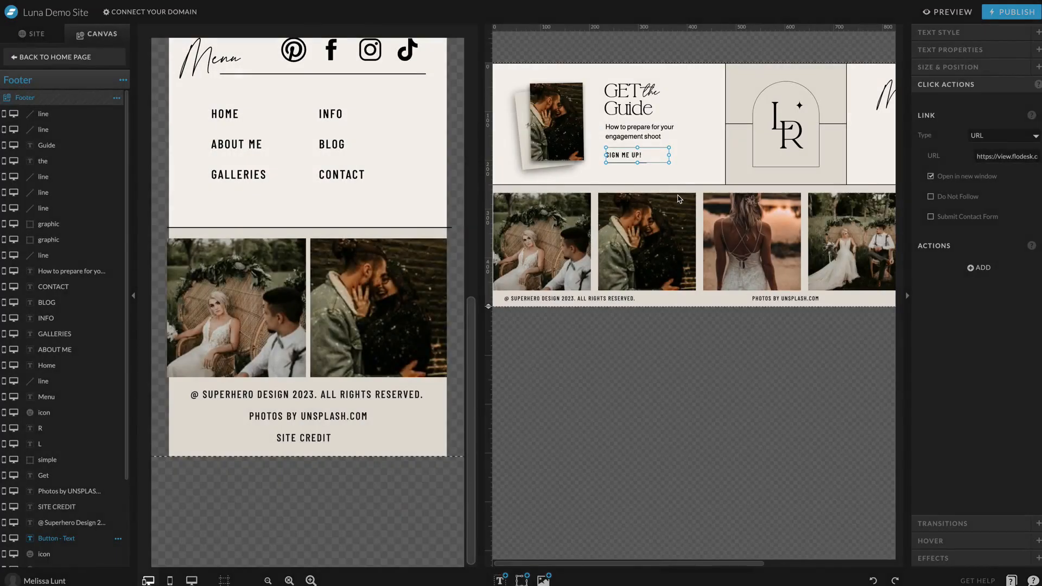